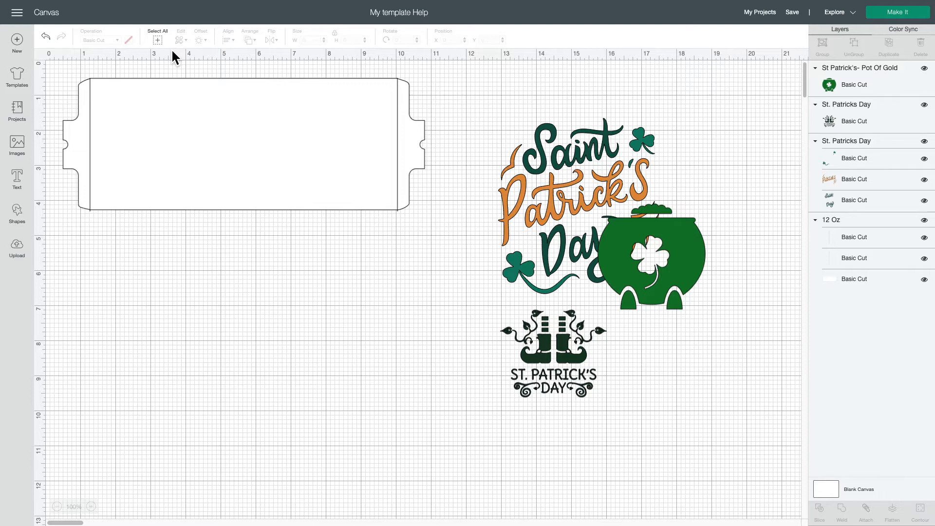
mouse_move(95, 7)
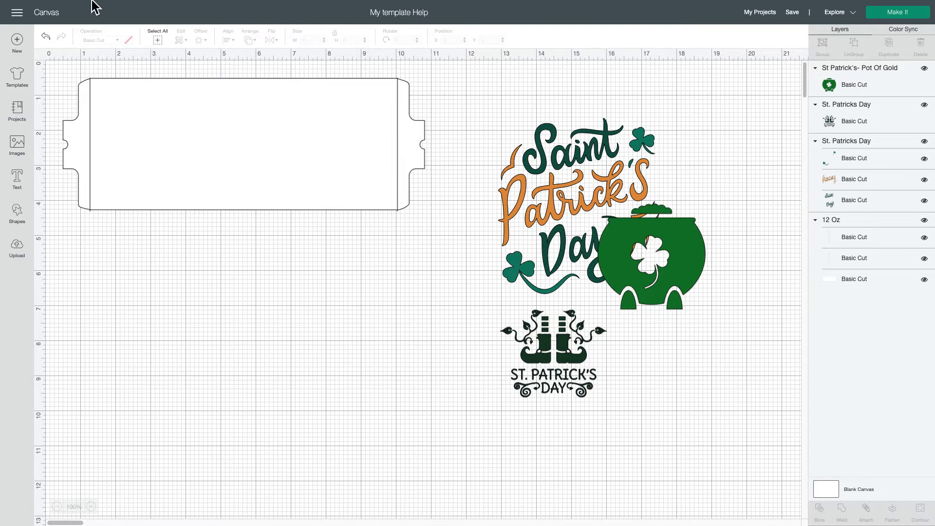
mouse_move(29, 70)
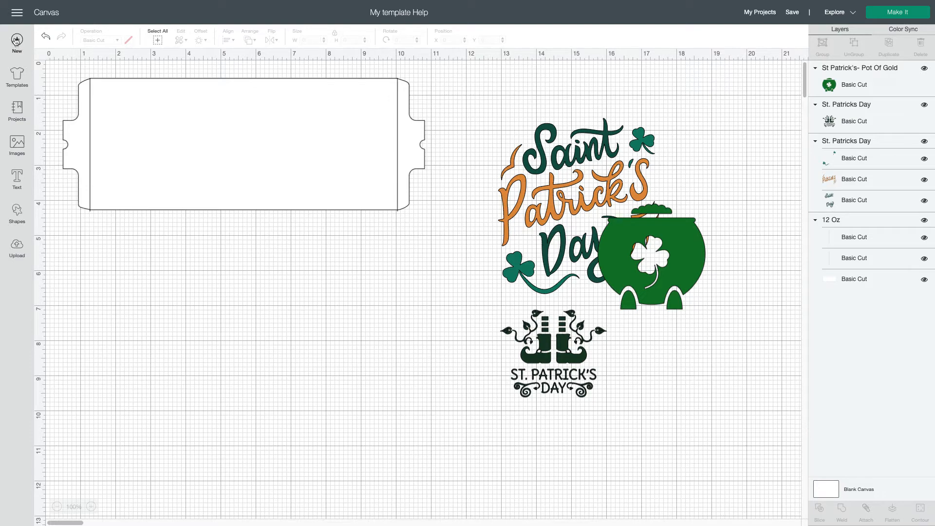
Start a new, empty untitled canvas from the left panel
left_click(16, 41)
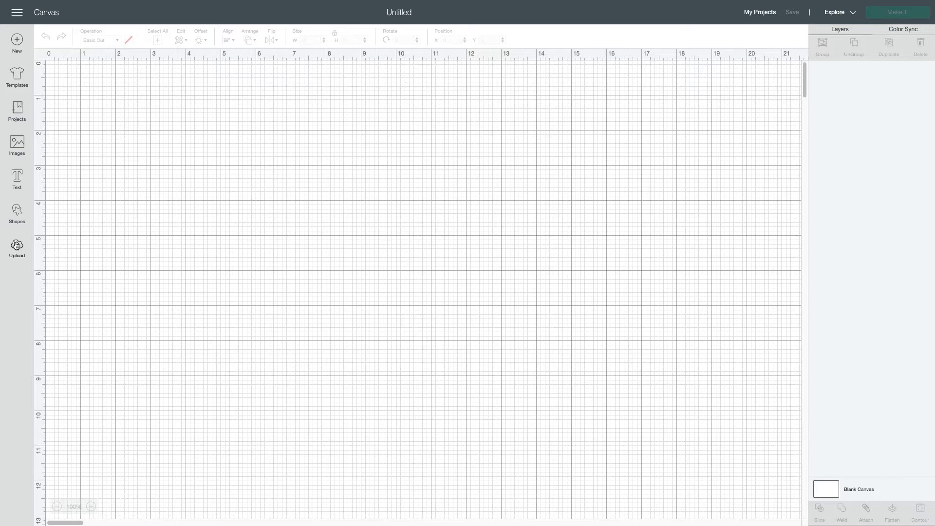
Begin an image upload and browse the computer for the template file
left_click(16, 246)
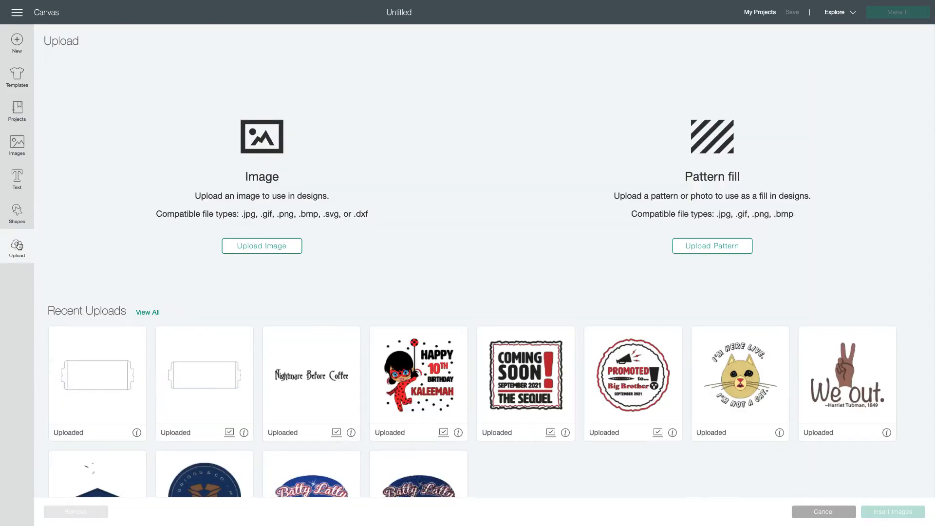
mouse_move(243, 281)
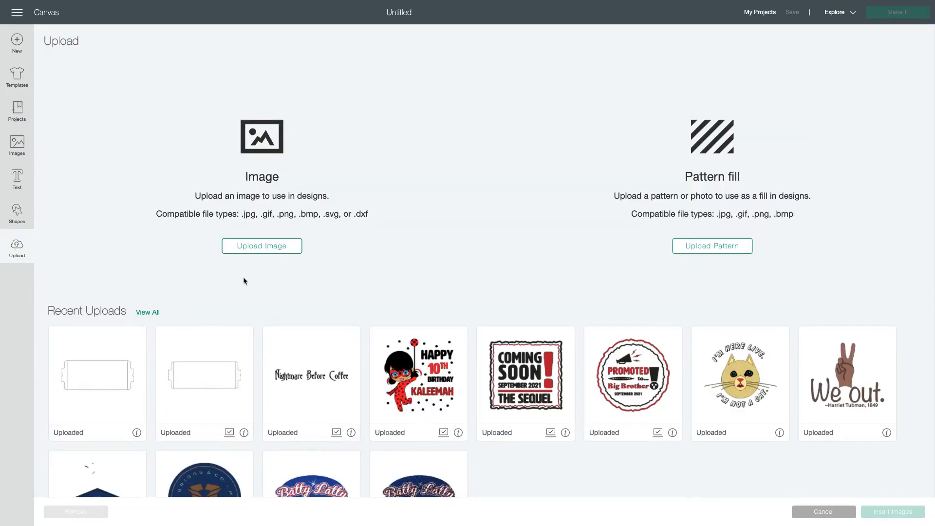
mouse_move(261, 246)
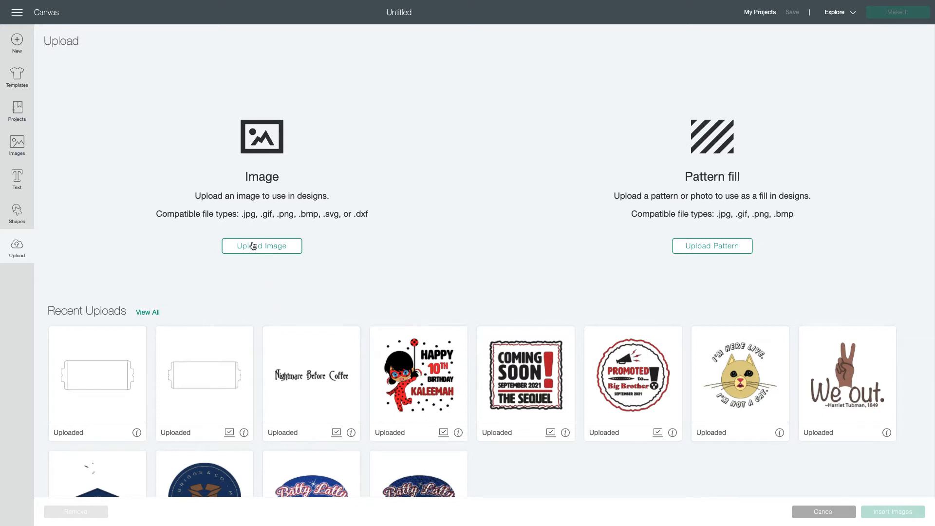
left_click(261, 245)
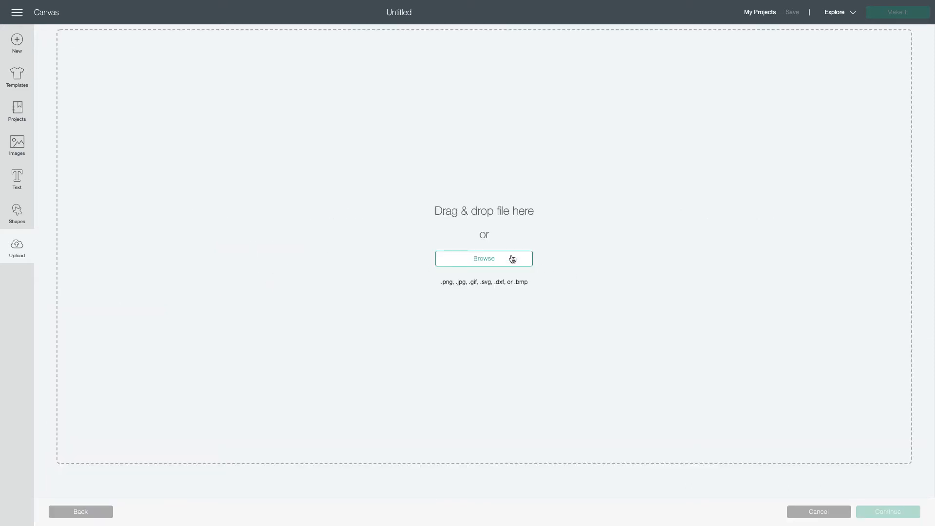
left_click(484, 259)
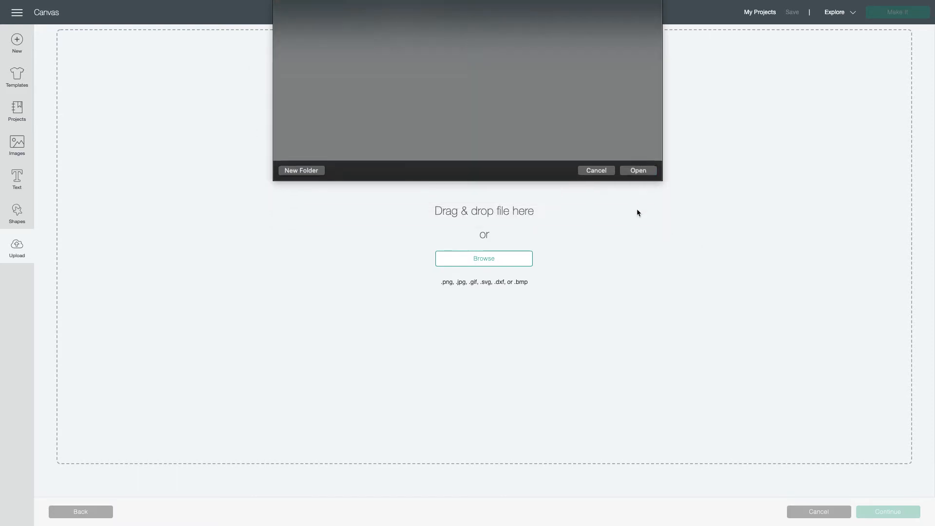
Open the chosen SVG mug template file from the file dialog
left_click(637, 171)
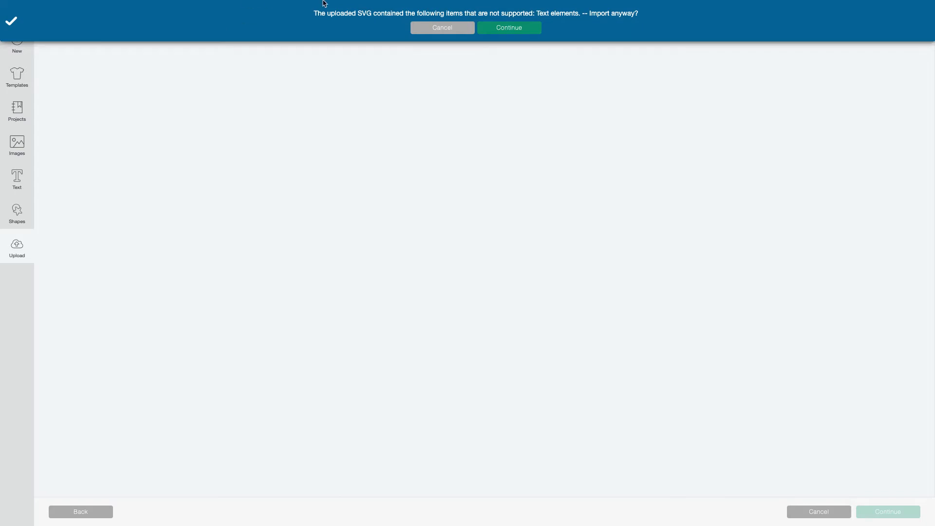
mouse_move(338, 27)
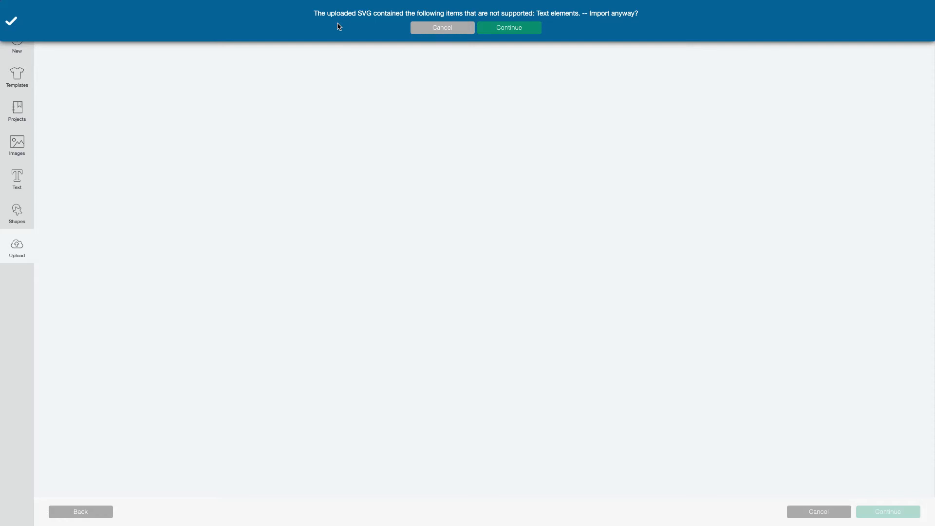
mouse_move(481, 53)
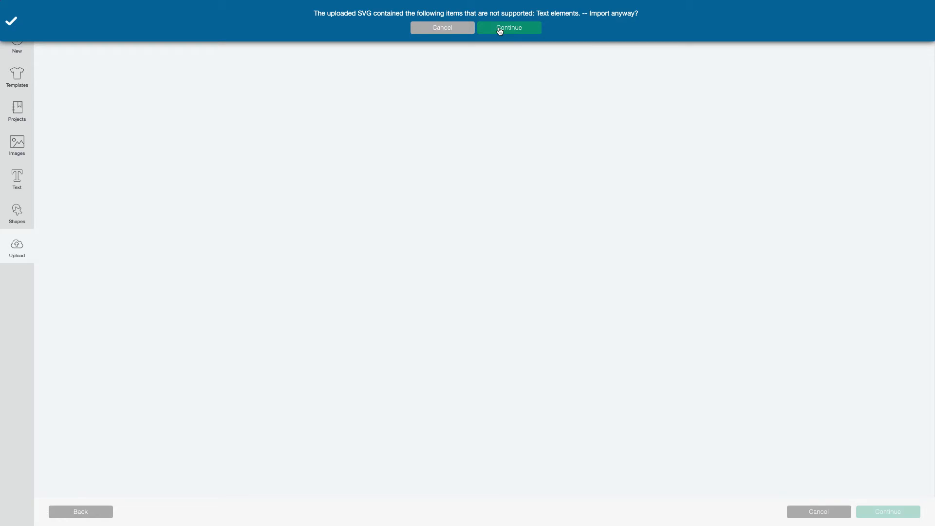
Import the SVG despite unsupported text, name it '12 oz Duplicate 2', and upload
left_click(508, 28)
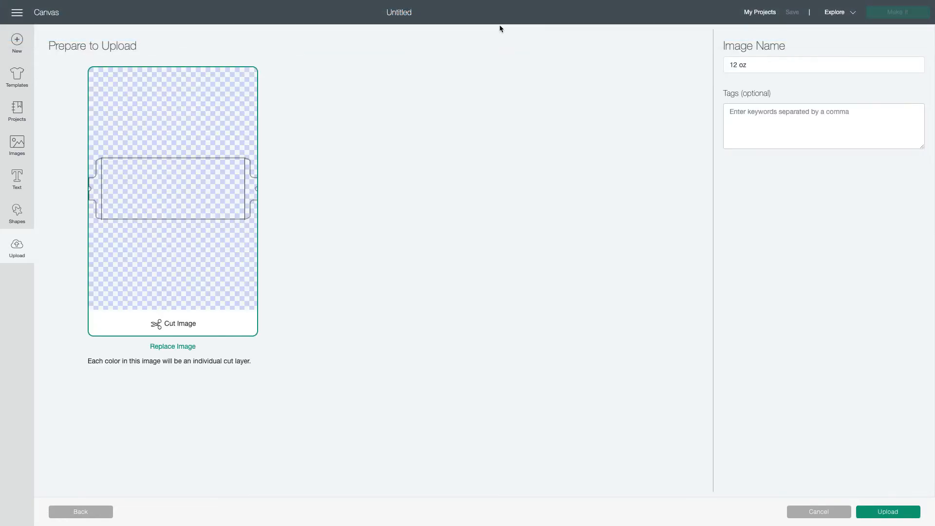
mouse_move(90, 288)
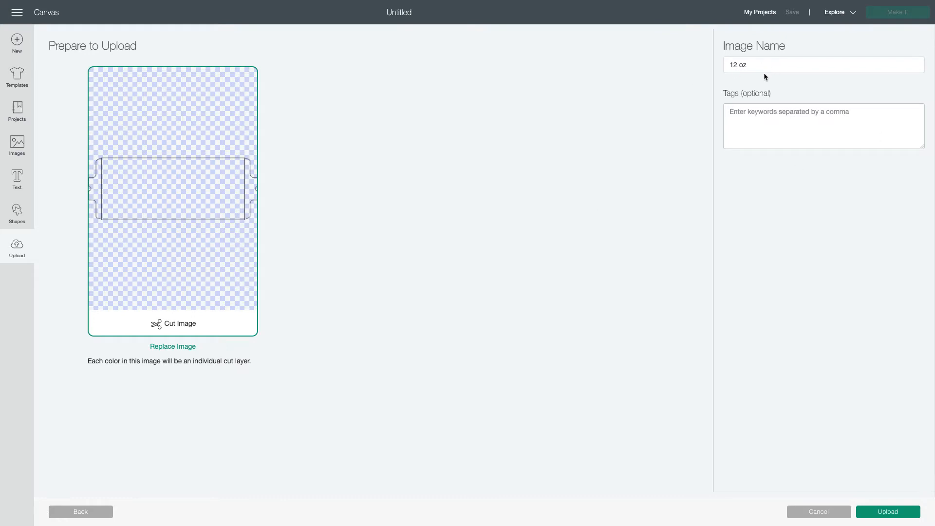
left_click(823, 64)
type(" Part 2")
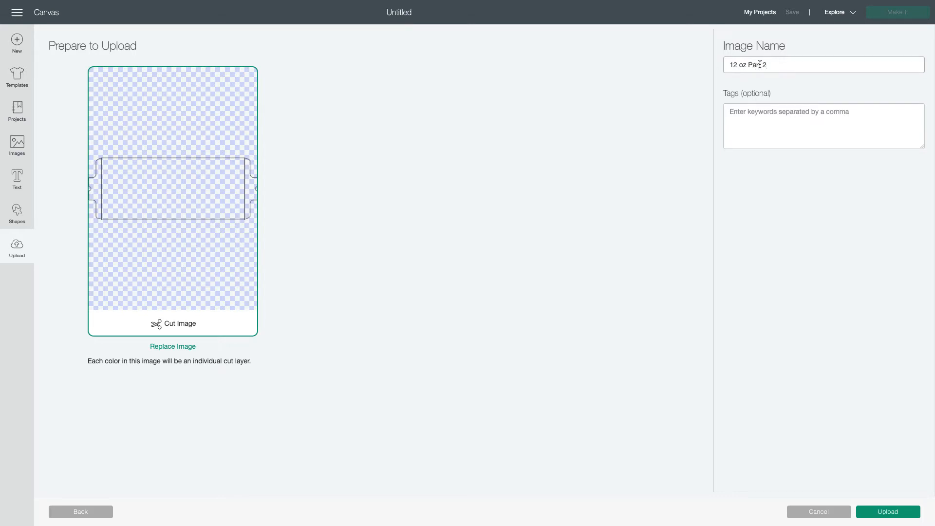
double_click(755, 64)
type("Duplicate")
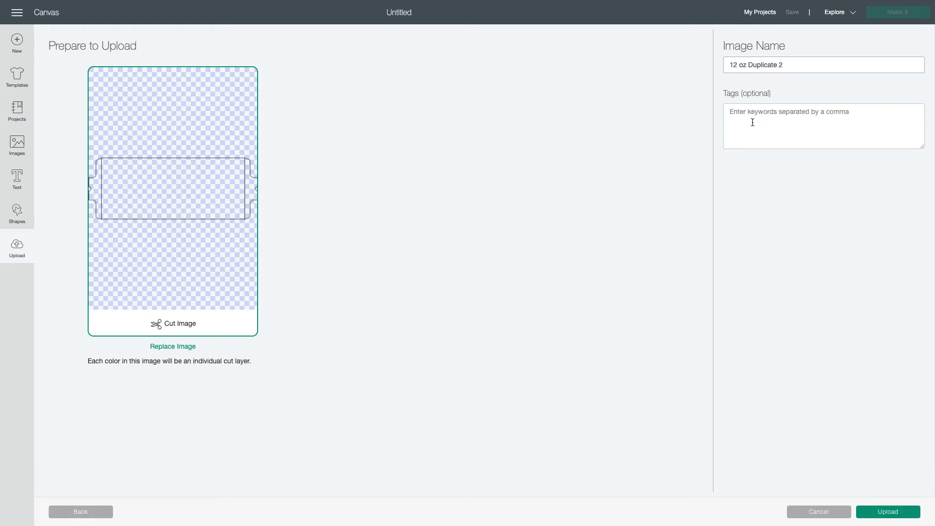
mouse_move(802, 226)
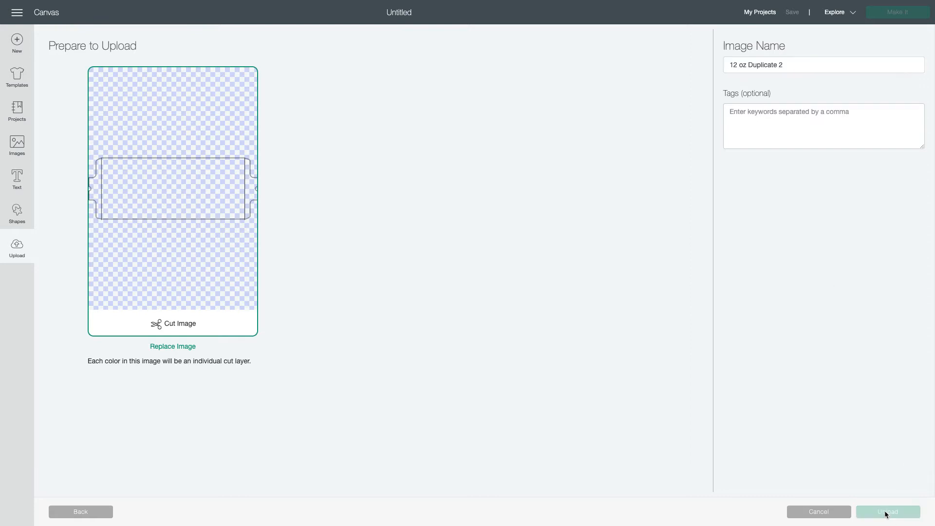
left_click(889, 513)
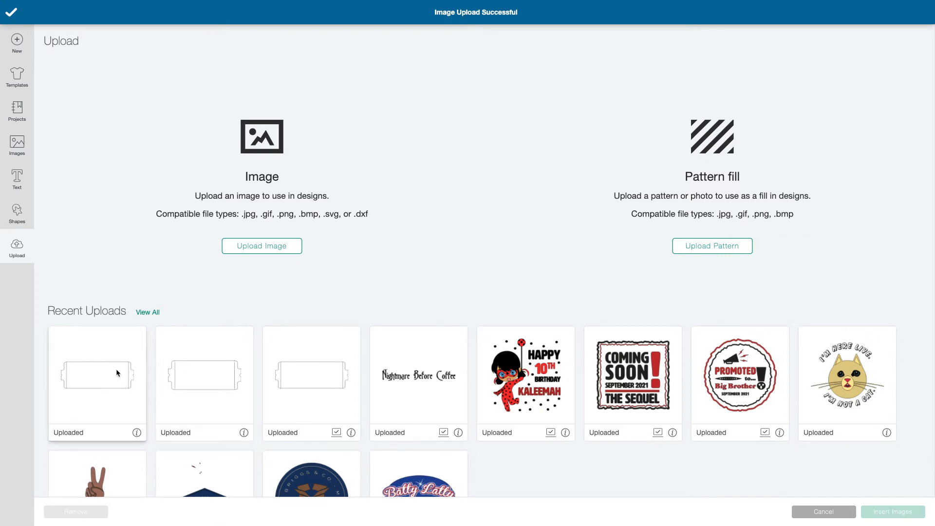
Insert the 12 oz mug template from Recent Uploads onto the canvas
left_click(312, 383)
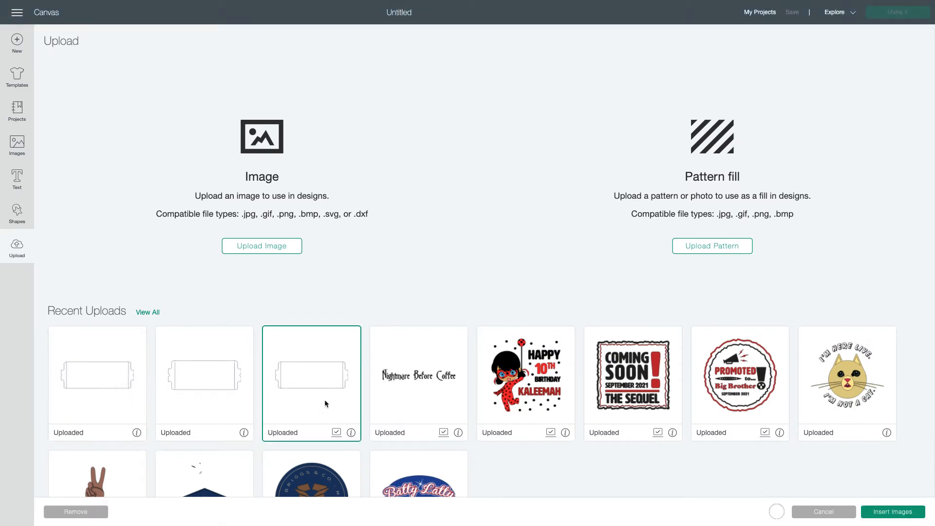
left_click(351, 433)
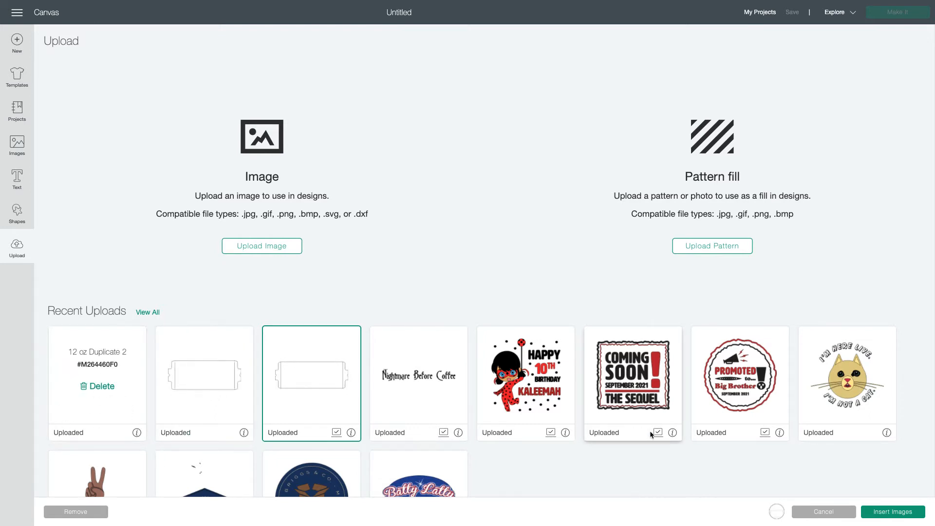
mouse_move(731, 452)
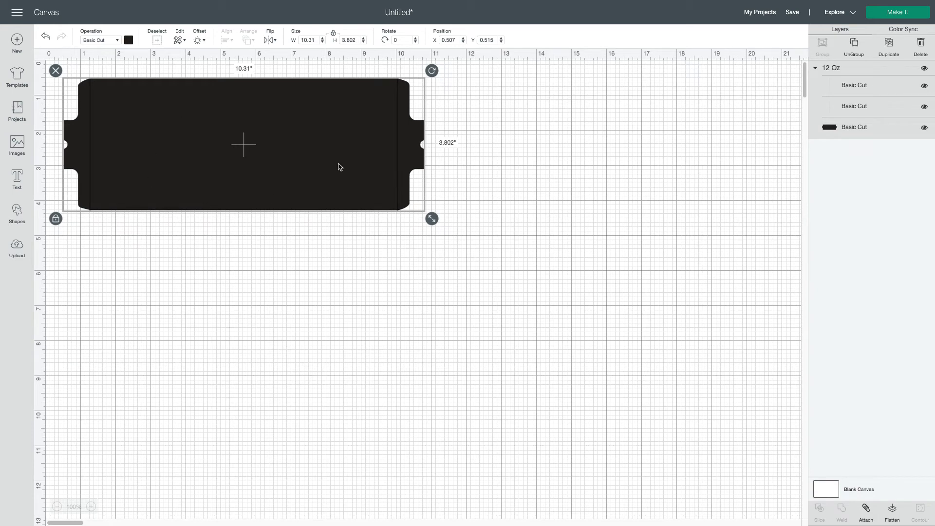
mouse_move(343, 145)
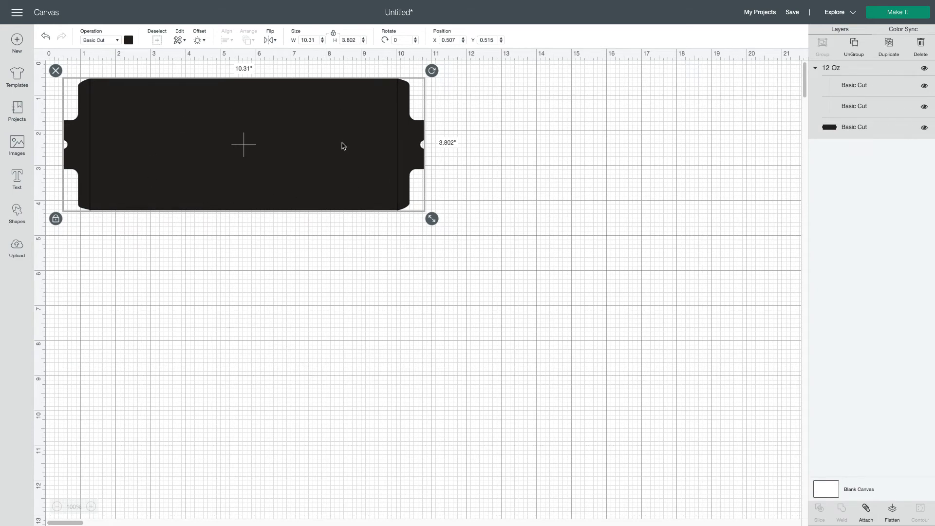
mouse_move(170, 111)
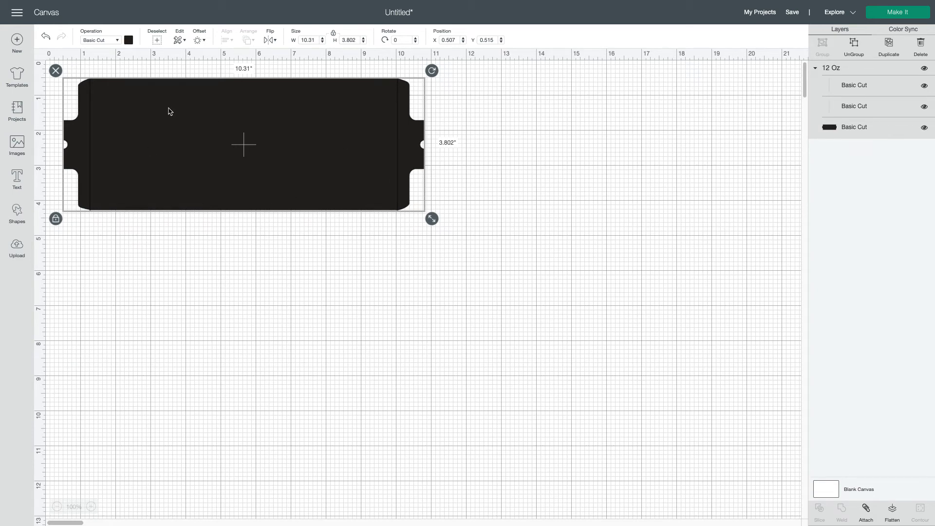
mouse_move(304, 158)
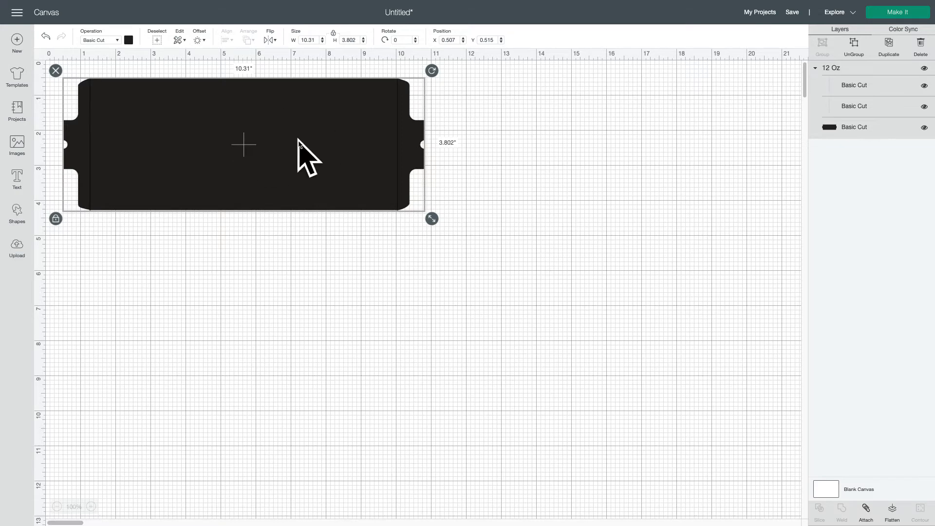
mouse_move(171, 127)
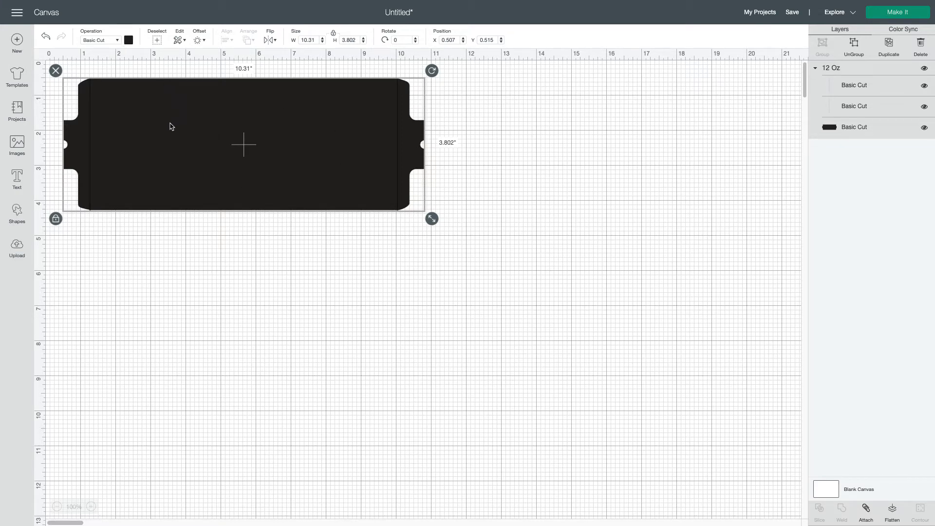
mouse_move(289, 151)
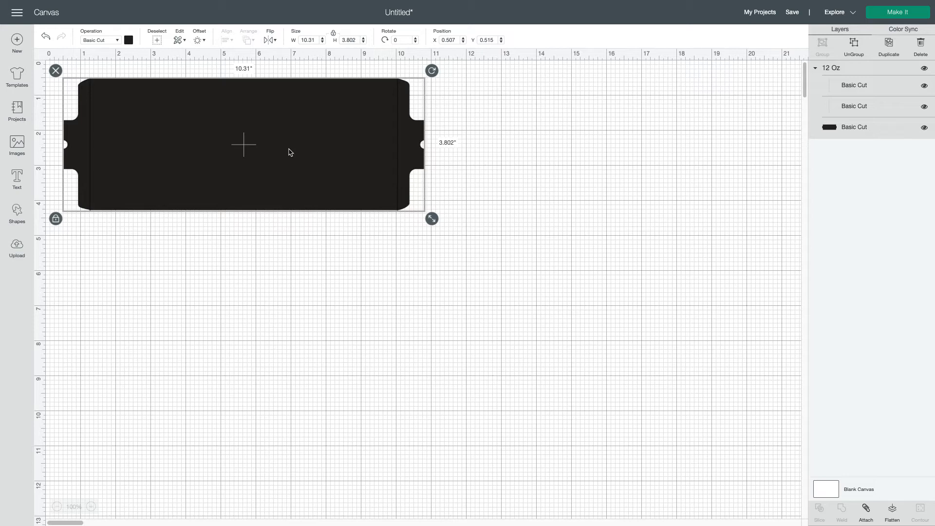
mouse_move(168, 64)
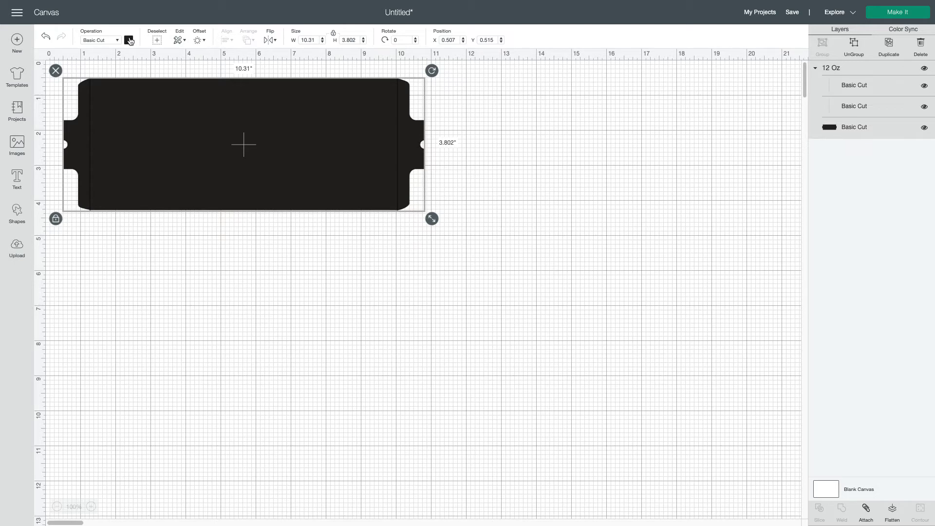
Change the template layer's colour from black to white
left_click(128, 40)
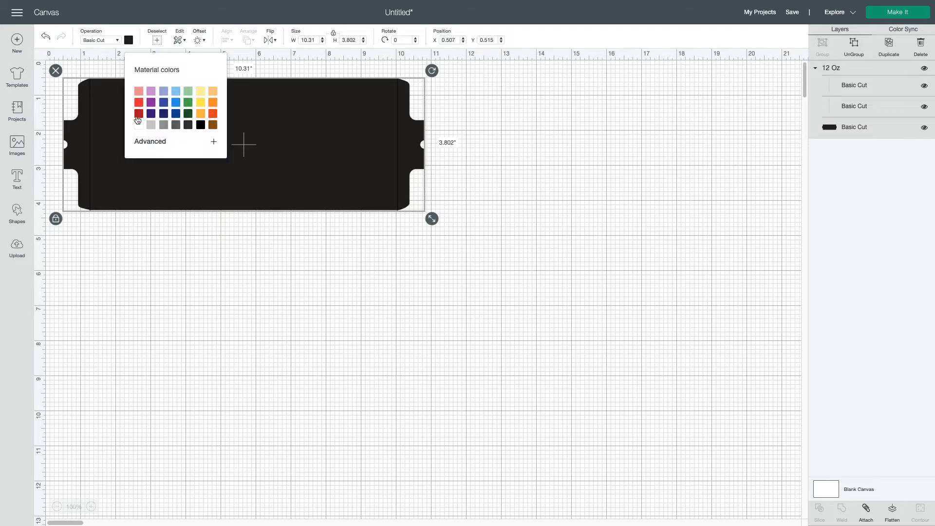
left_click(138, 90)
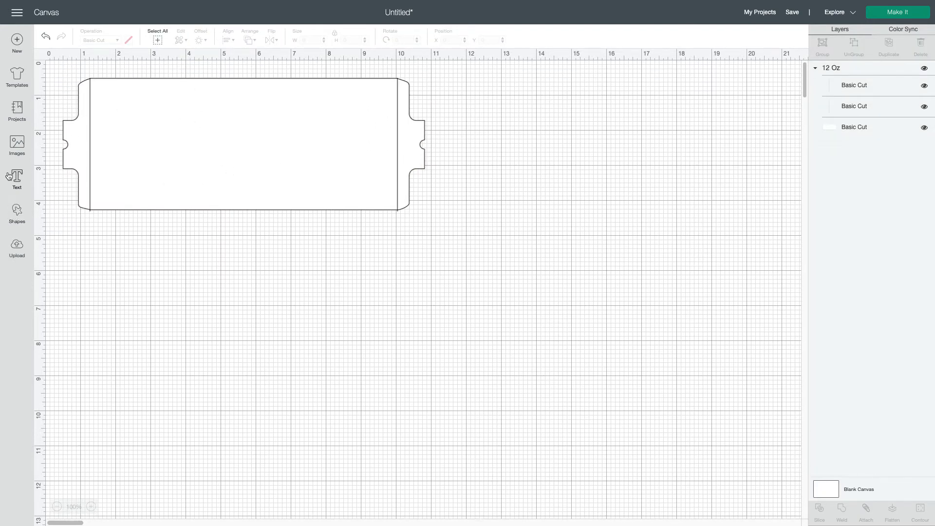
mouse_move(17, 143)
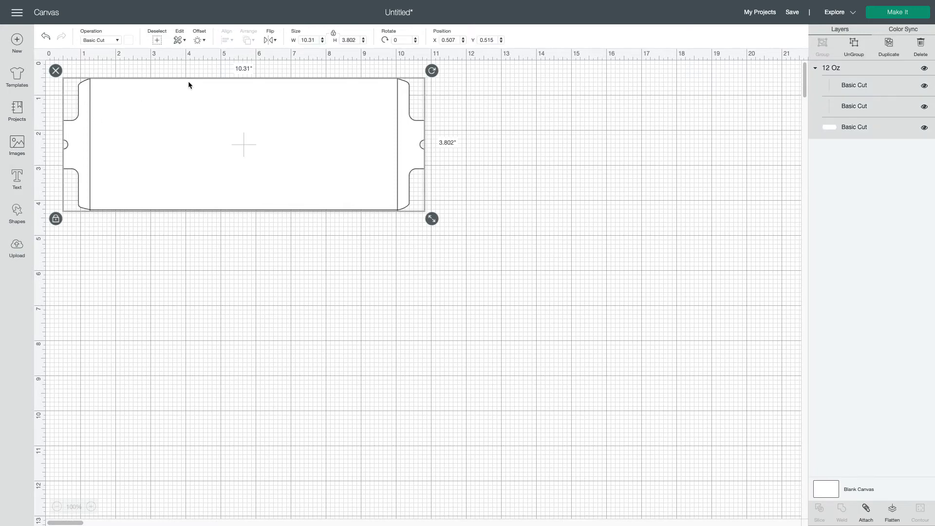
mouse_move(138, 89)
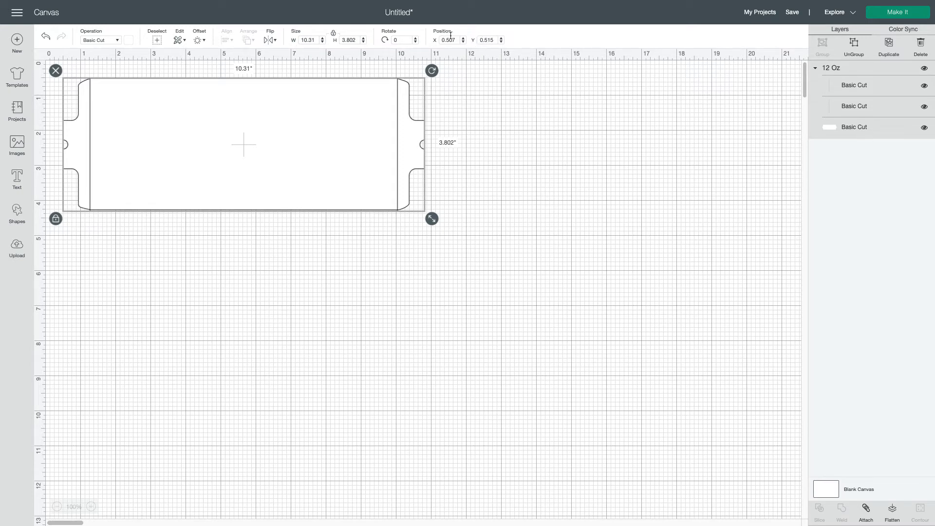
mouse_move(77, 123)
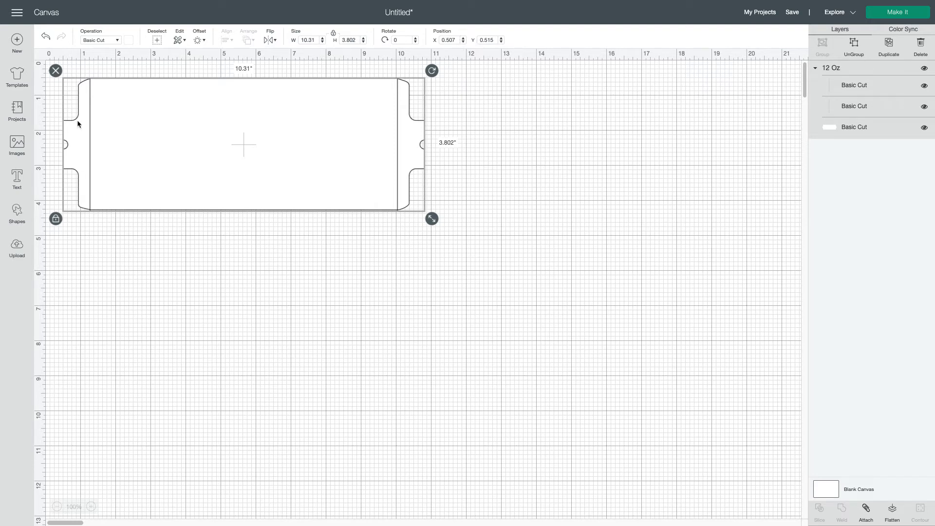
mouse_move(237, 73)
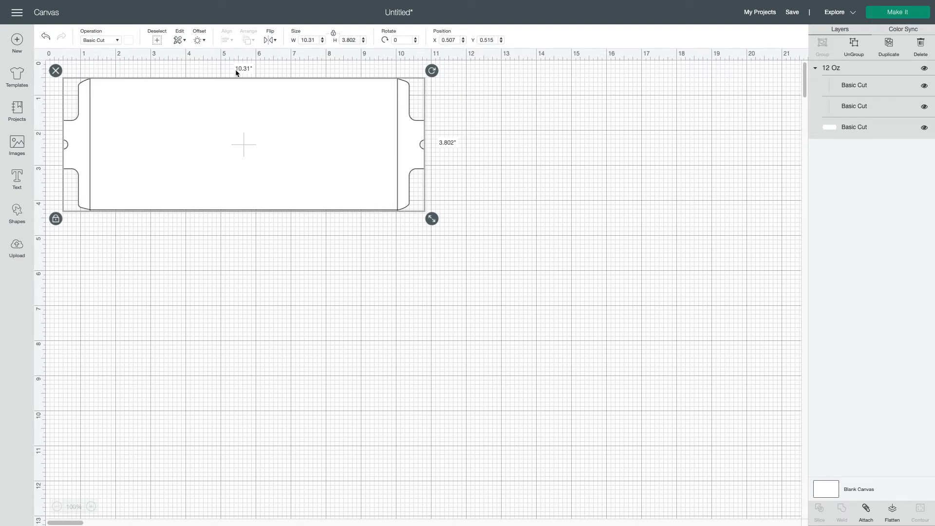
mouse_move(247, 72)
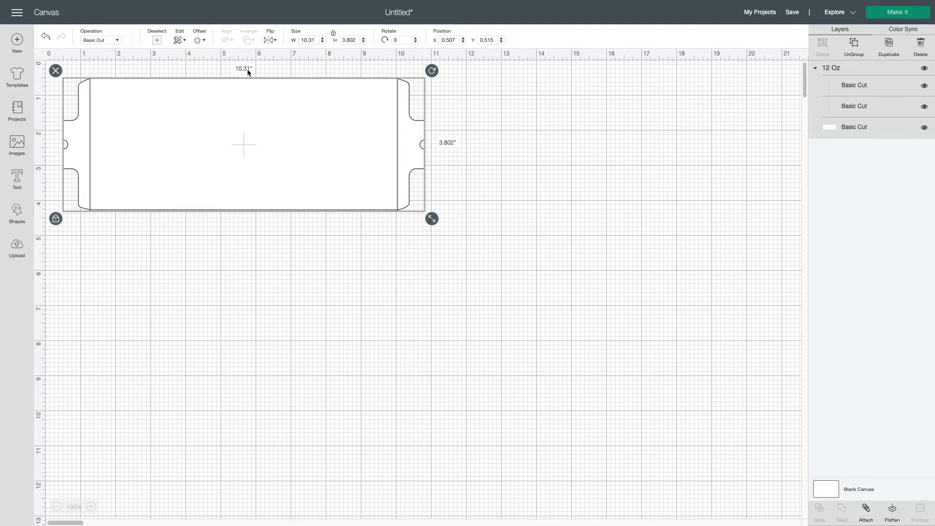
mouse_move(69, 146)
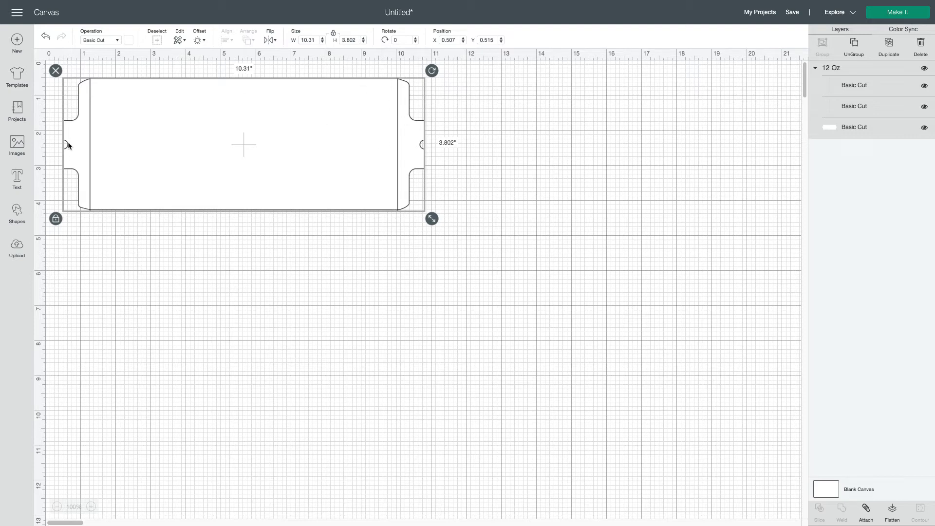
mouse_move(388, 84)
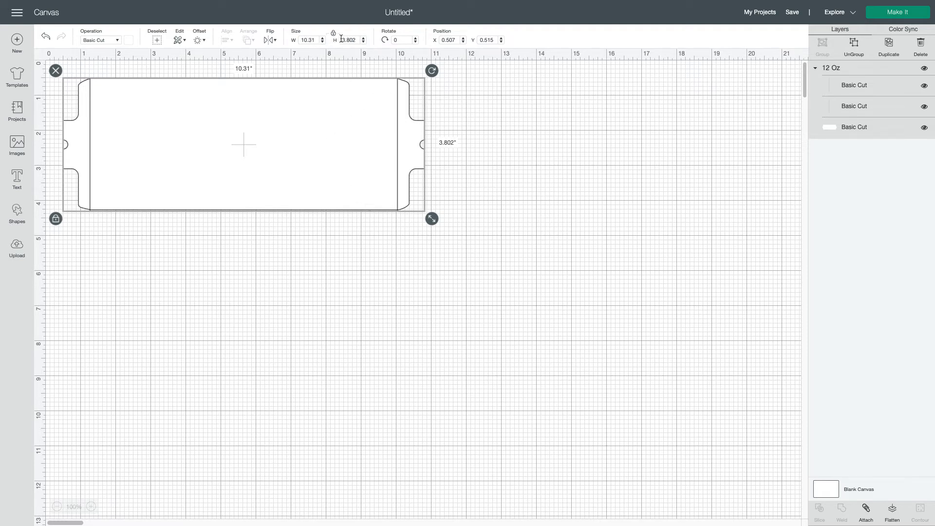
mouse_move(400, 154)
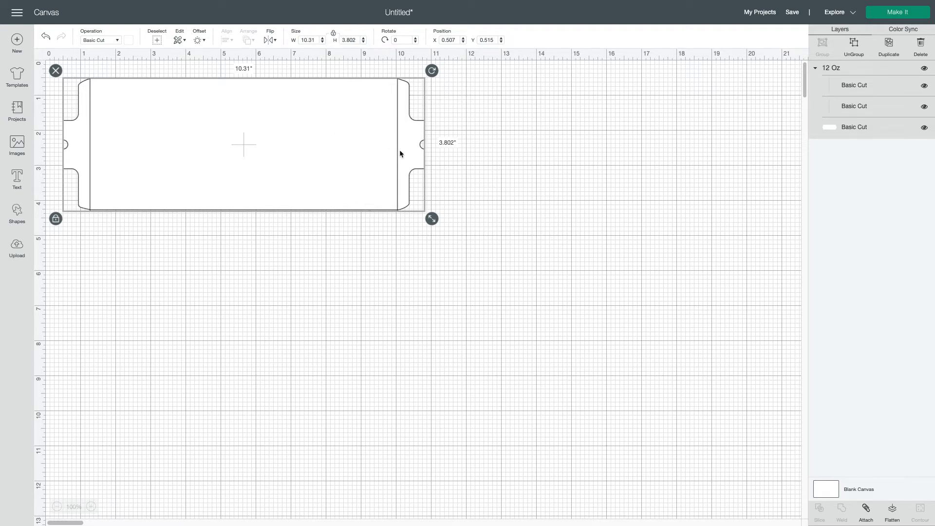
mouse_move(392, 154)
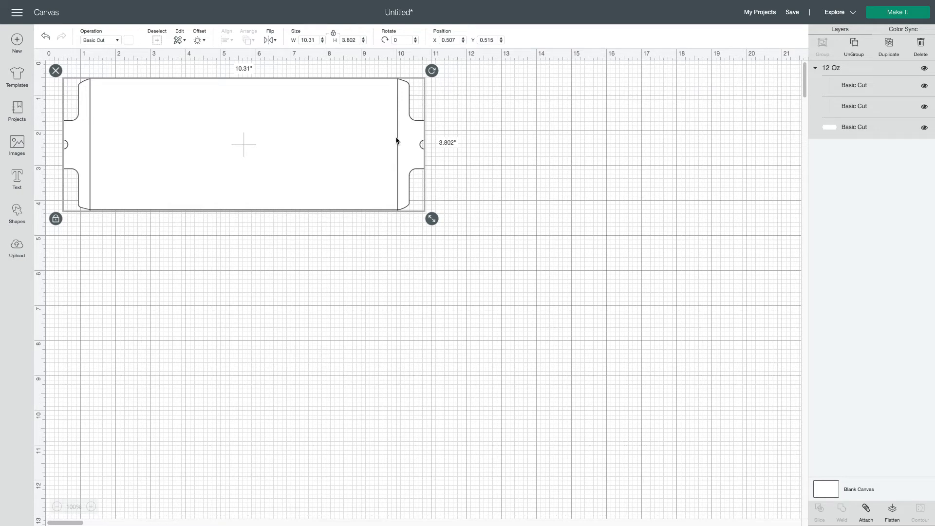
mouse_move(398, 101)
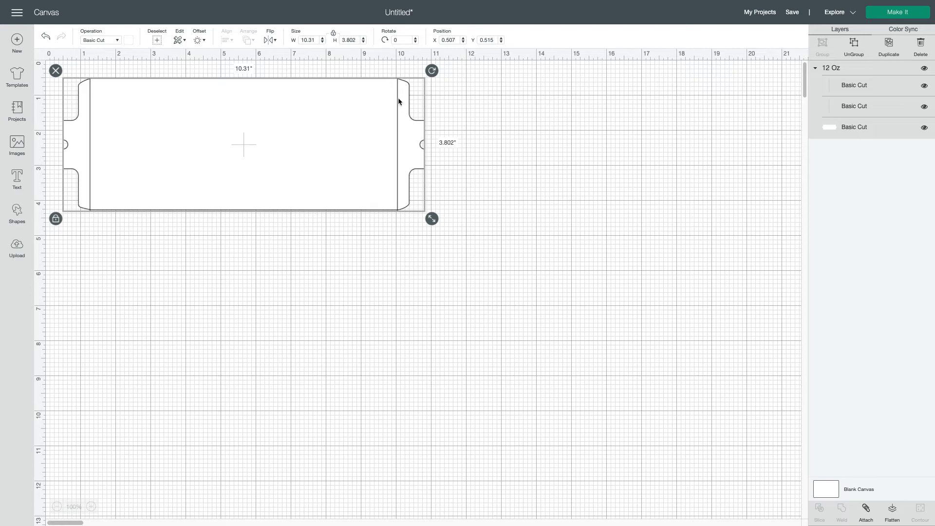
mouse_move(89, 88)
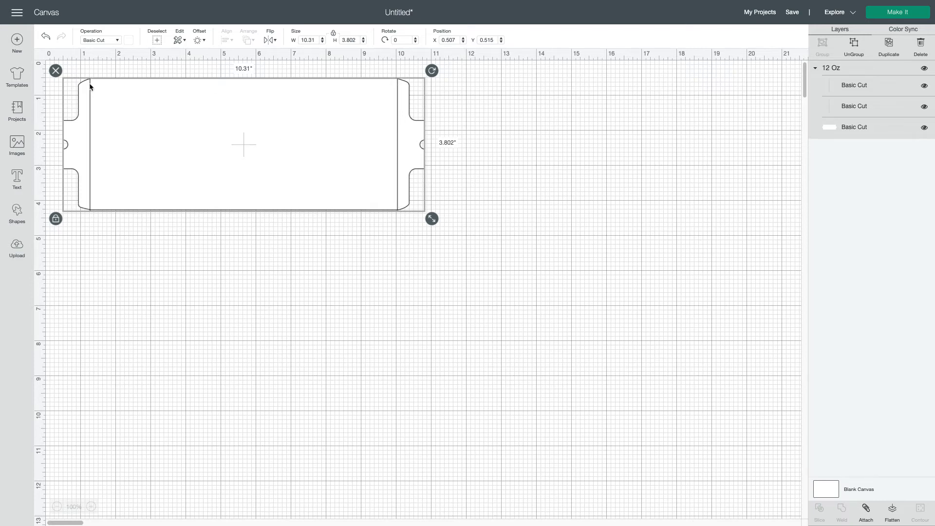
mouse_move(114, 83)
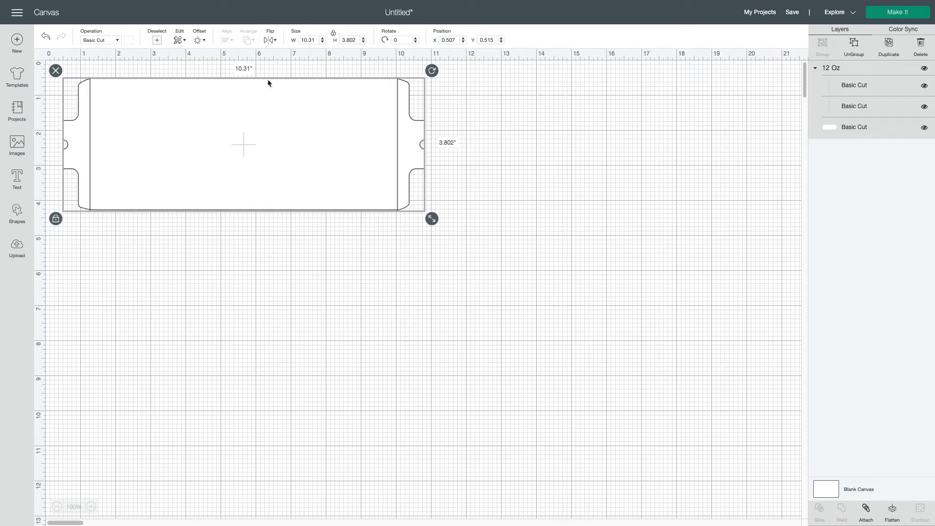
mouse_move(237, 81)
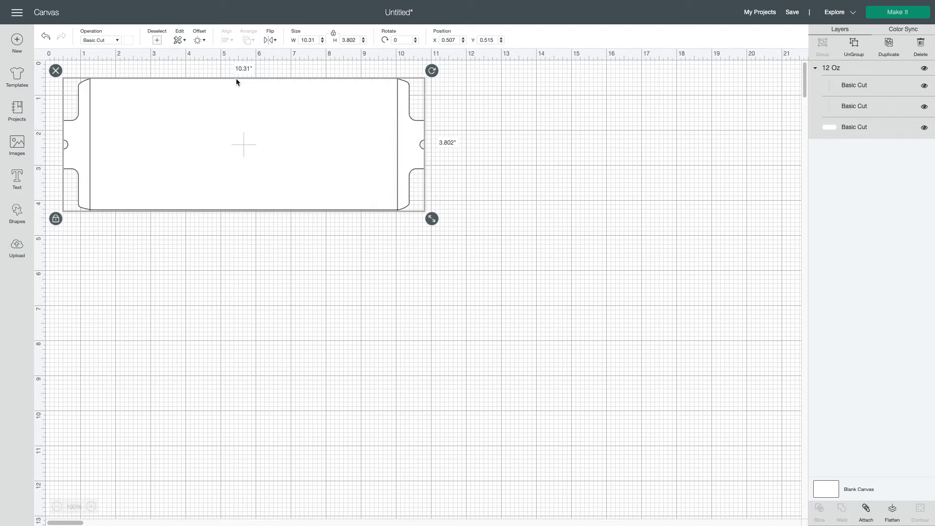
mouse_move(16, 112)
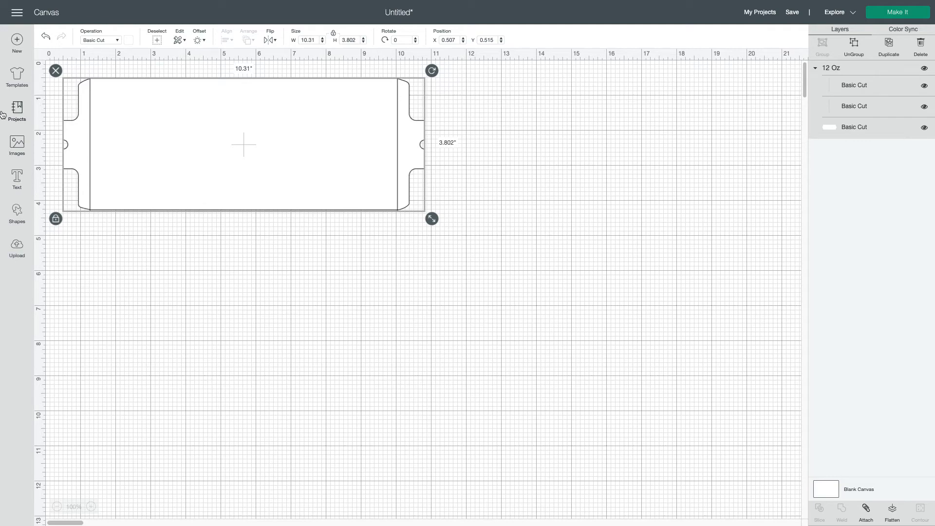
Search the image library for 'saint patricks day'
left_click(17, 145)
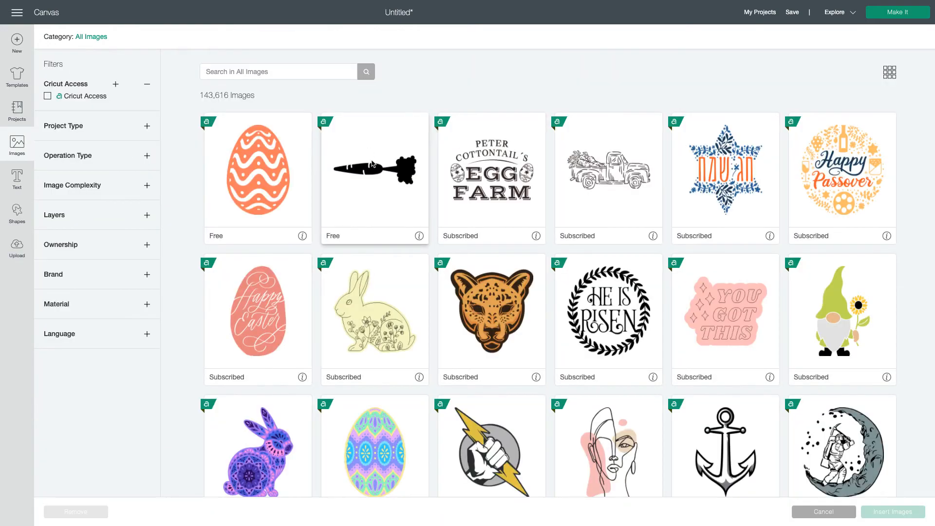
mouse_move(436, 267)
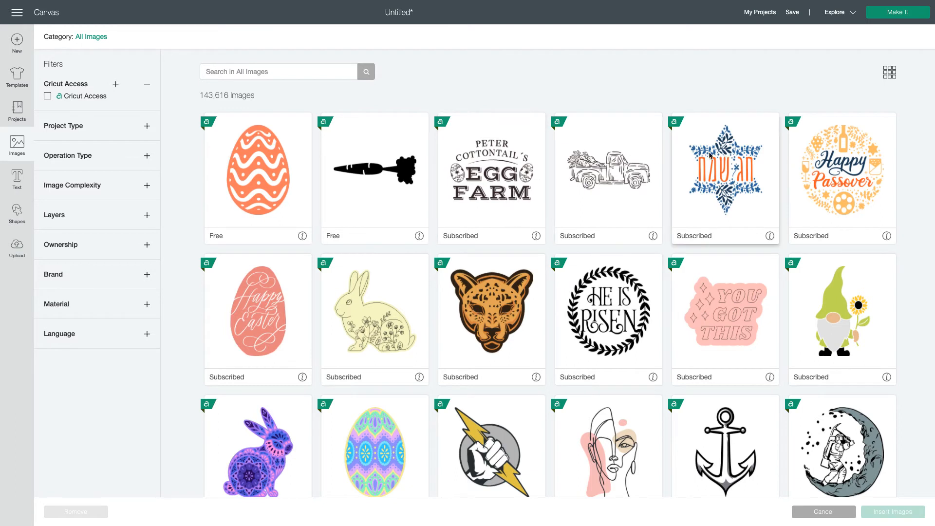
mouse_move(80, 168)
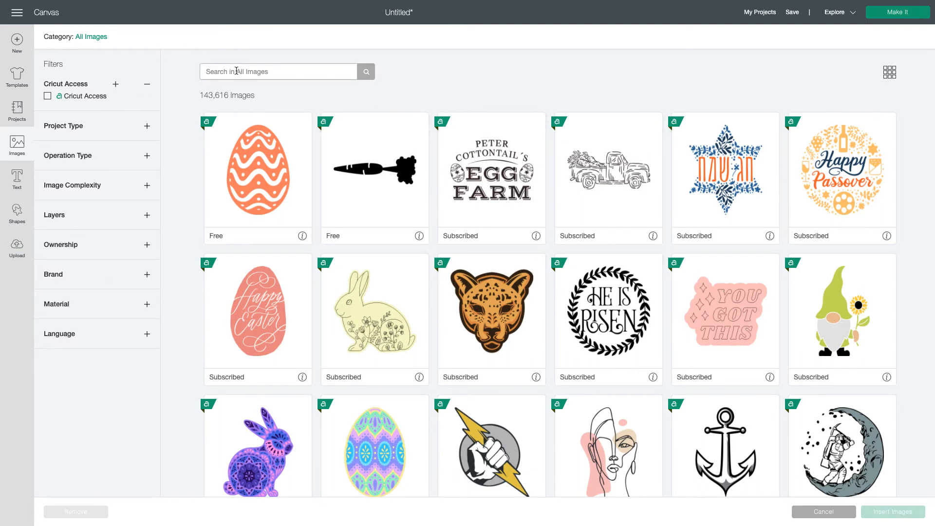
type("saint pa")
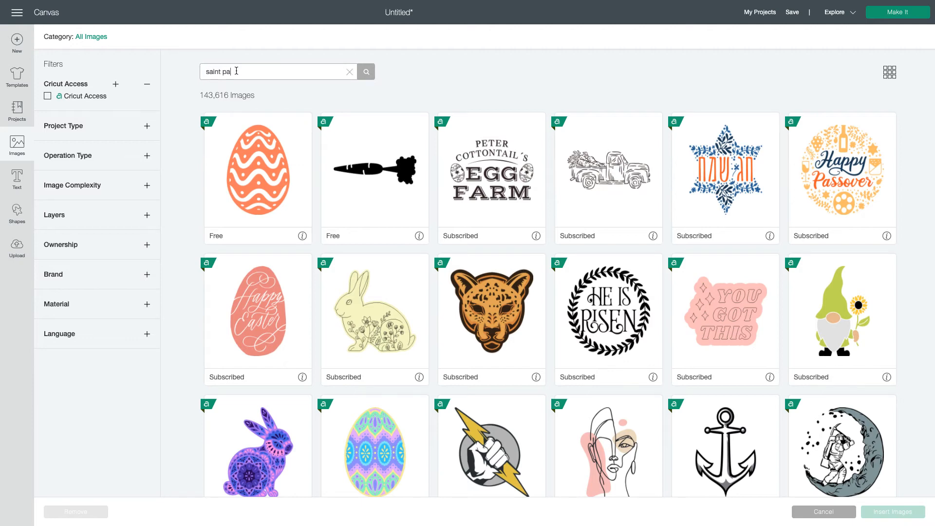
type("tricks")
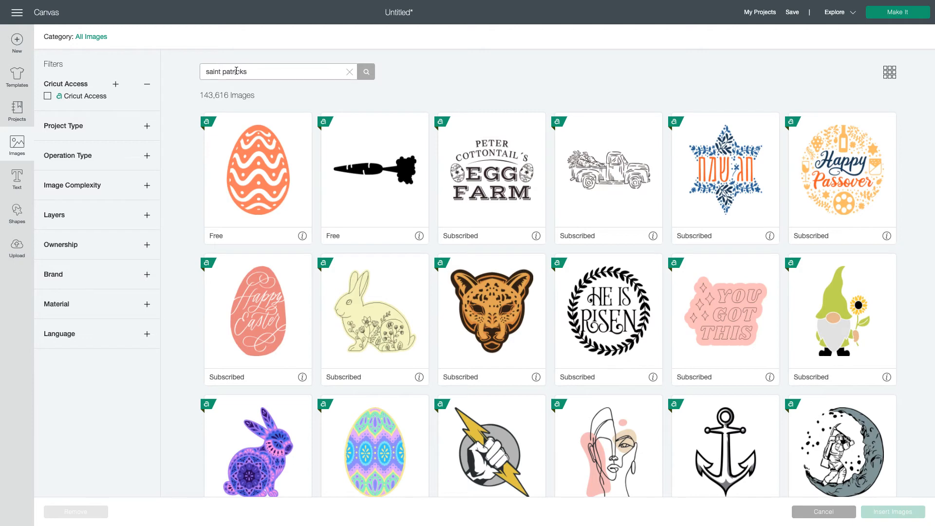
left_click(365, 71)
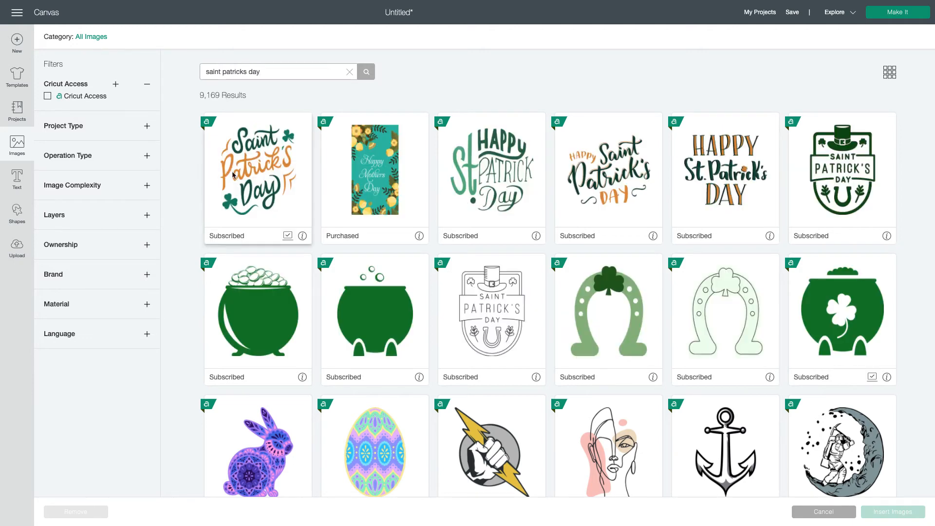
scroll("down", 3)
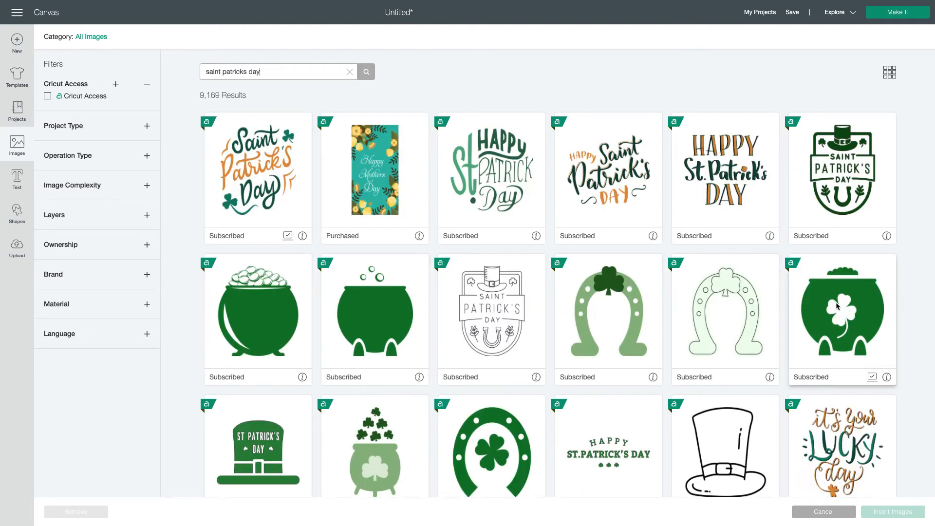
mouse_move(842, 307)
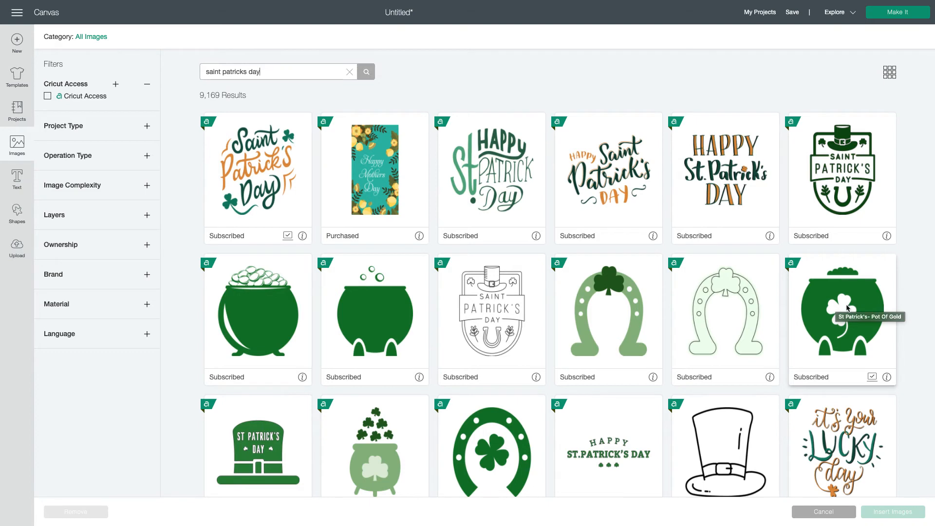
mouse_move(841, 311)
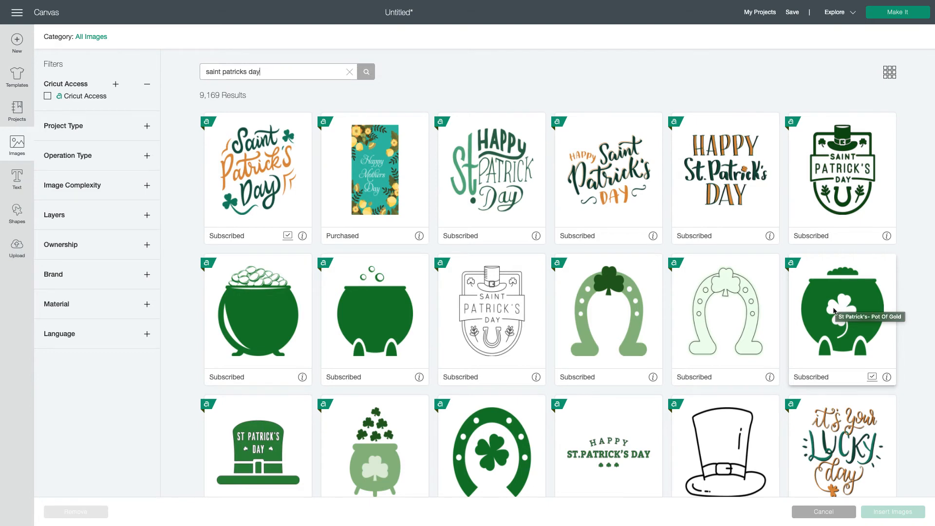
Select the pot of gold, clover pipe and lettering images and insert them
left_click(841, 318)
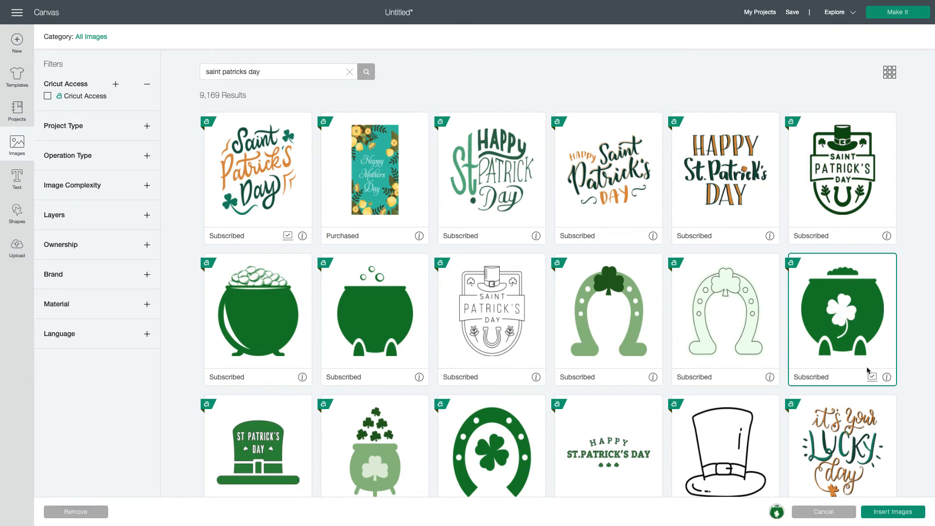
mouse_move(887, 377)
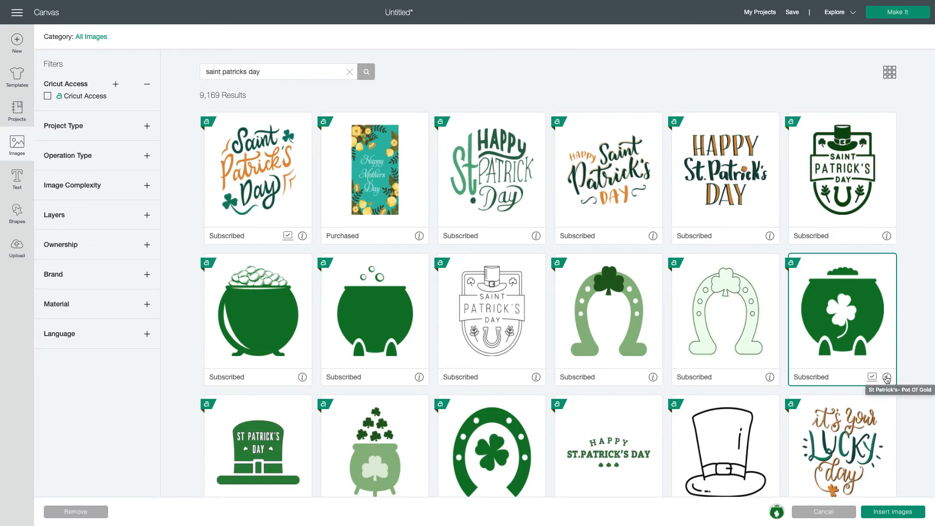
scroll("down", 3)
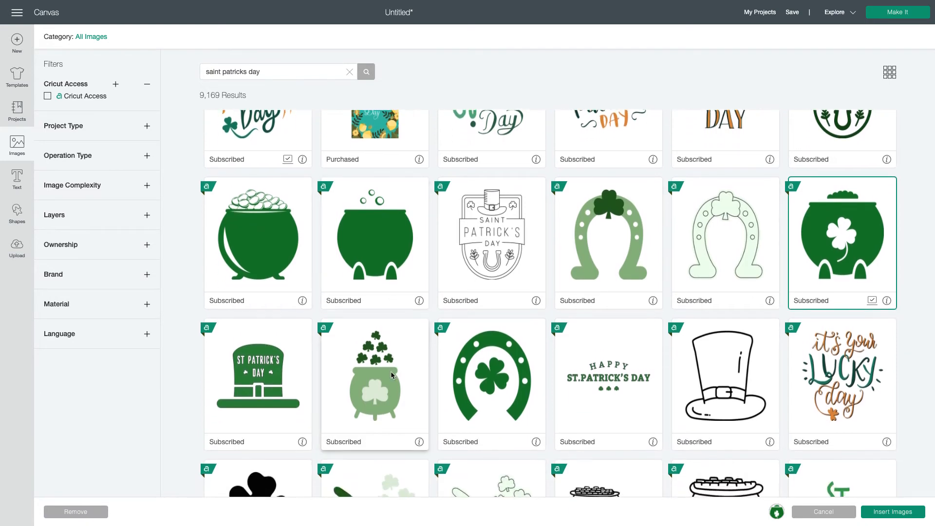
scroll("down", 3)
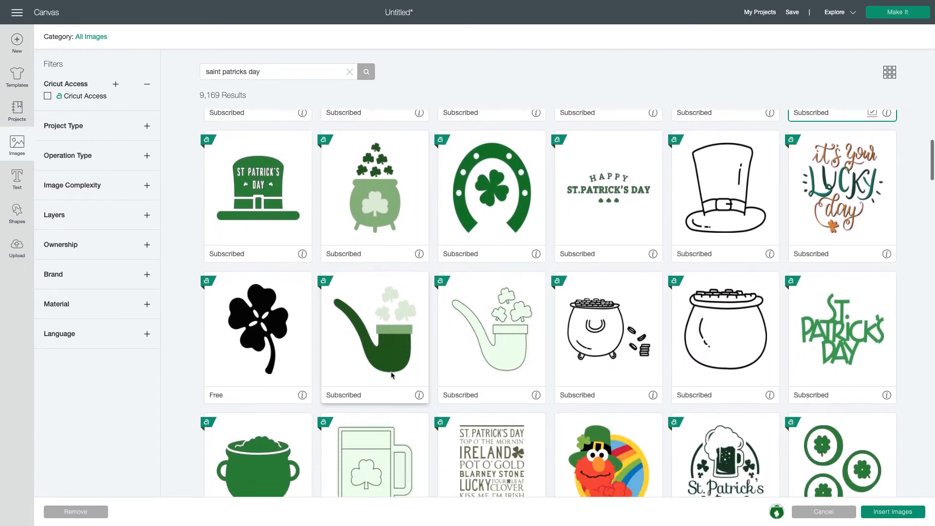
scroll("up", 3)
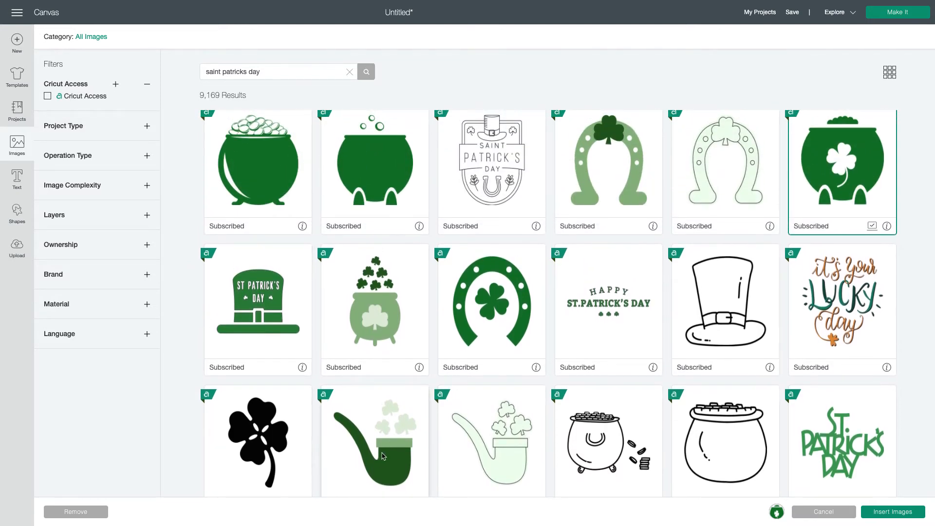
left_click(374, 440)
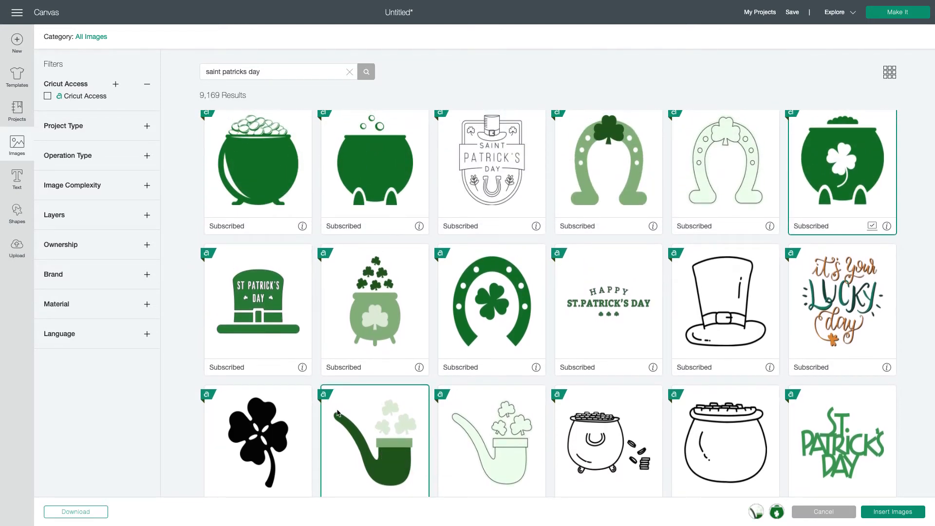
scroll("down", 3)
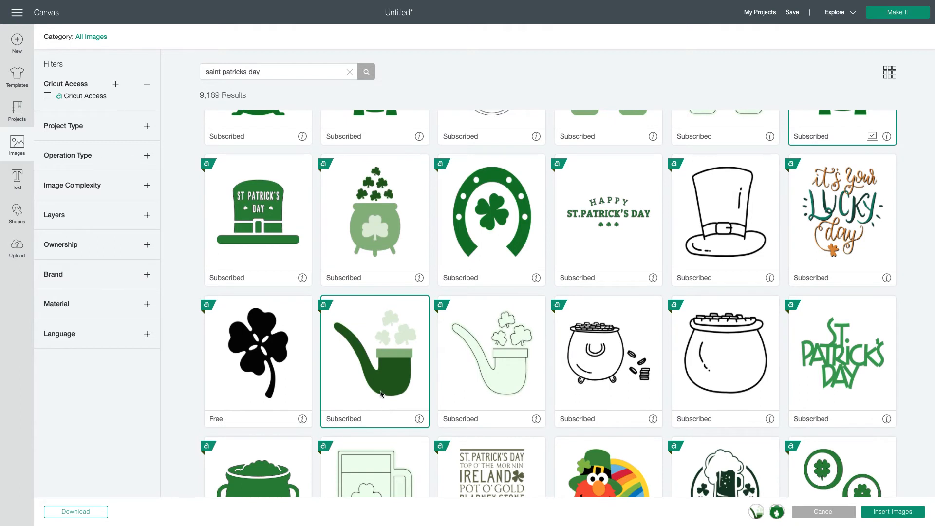
scroll("up", 3)
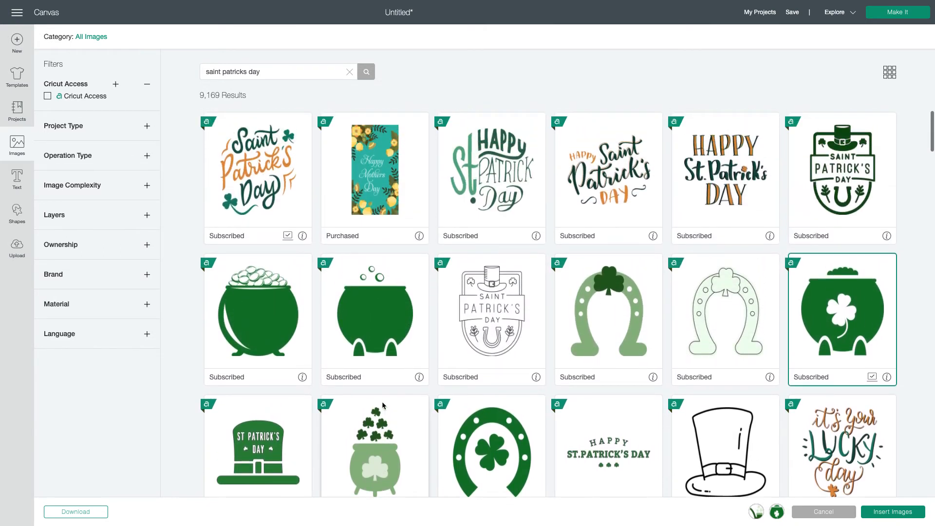
scroll("down", 3)
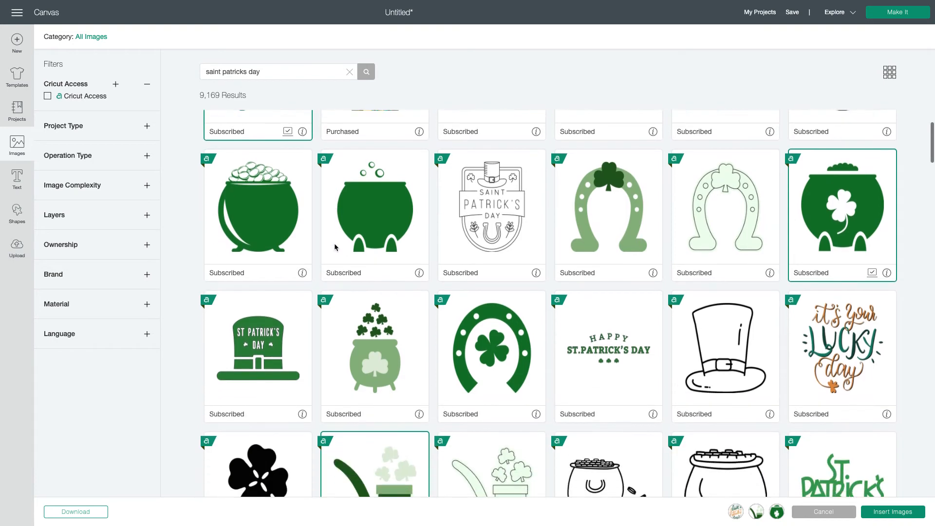
scroll("down", 3)
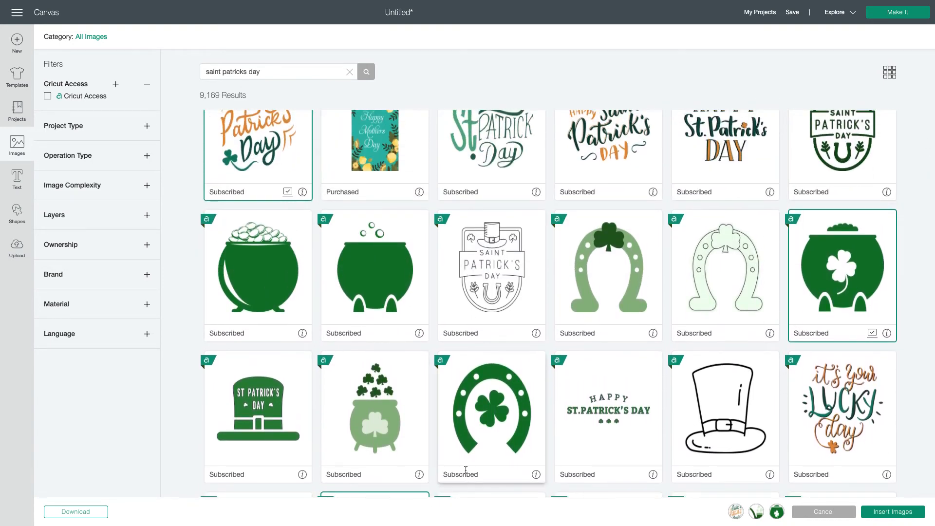
scroll("down", 3)
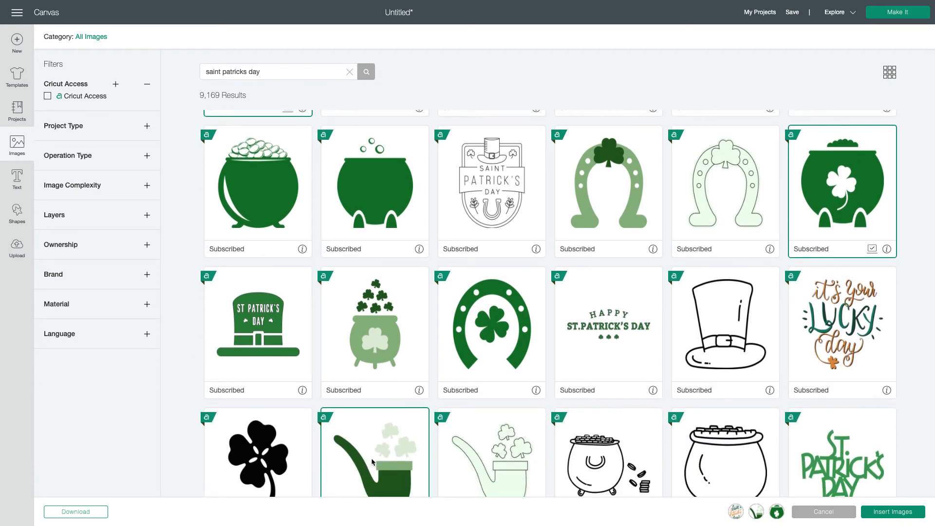
left_click(893, 512)
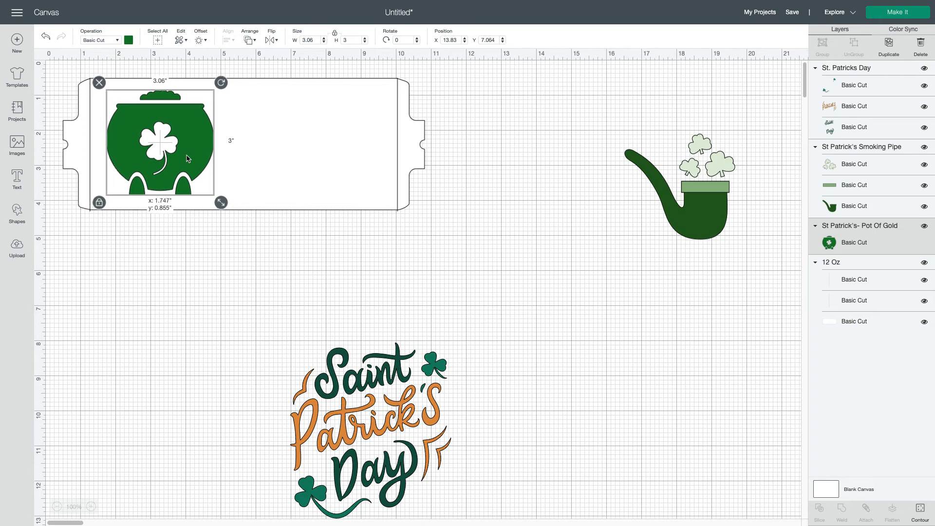
Move the pot of gold into the template's left side and the clover pipe into the right
left_click_drag(185, 158, 181, 159)
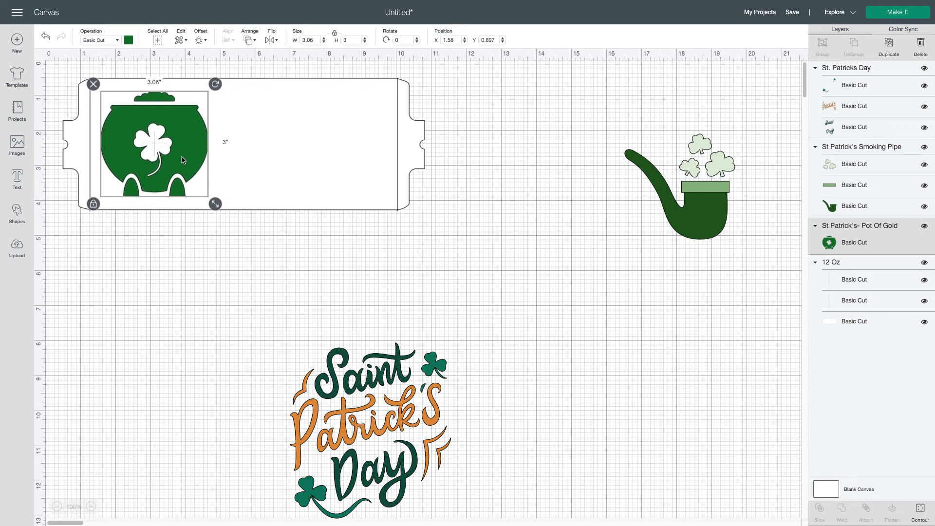
mouse_move(261, 251)
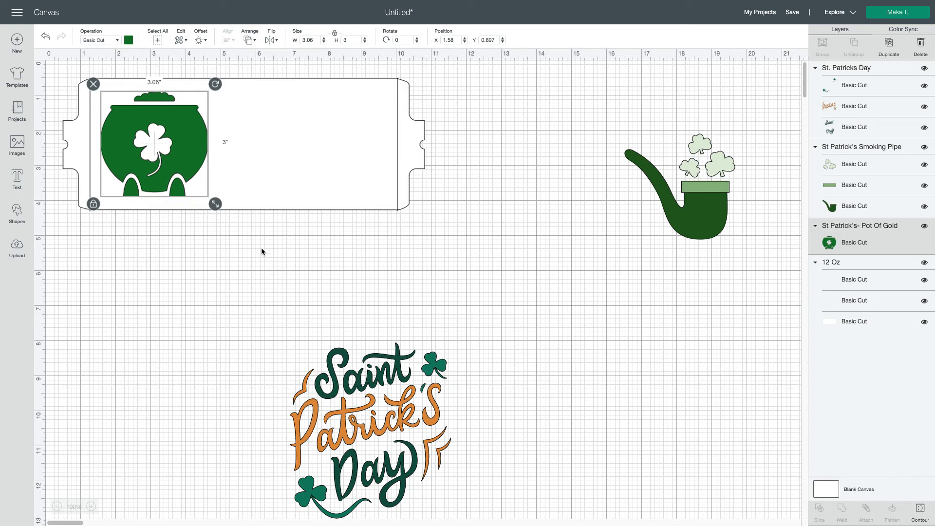
mouse_move(544, 194)
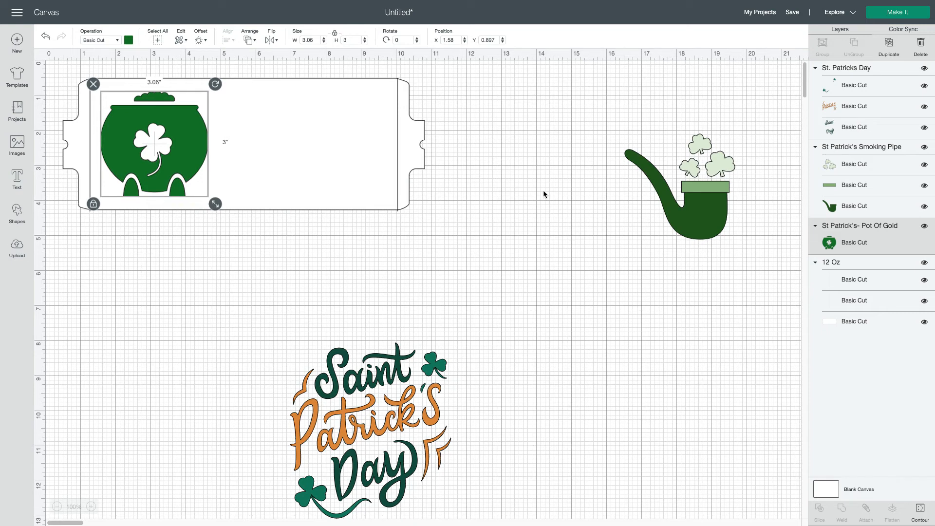
left_click(686, 202)
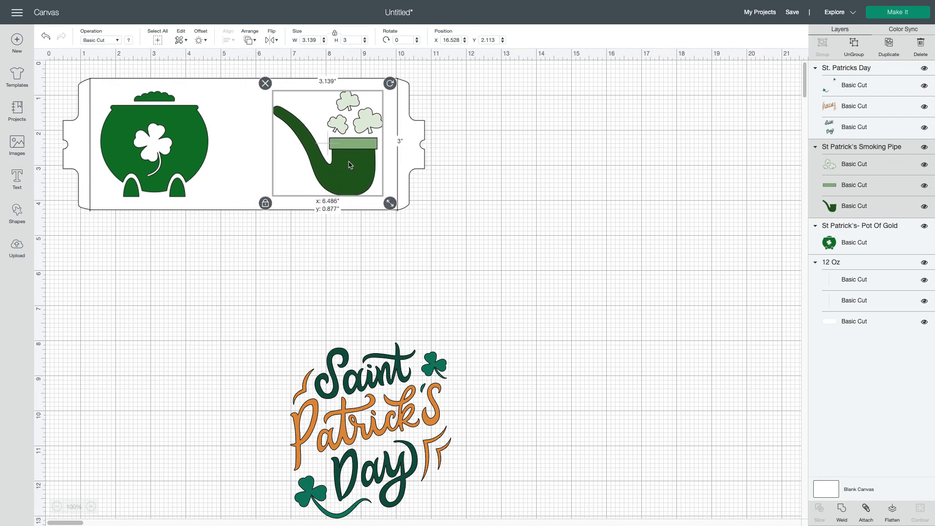
left_click_drag(349, 165, 345, 167)
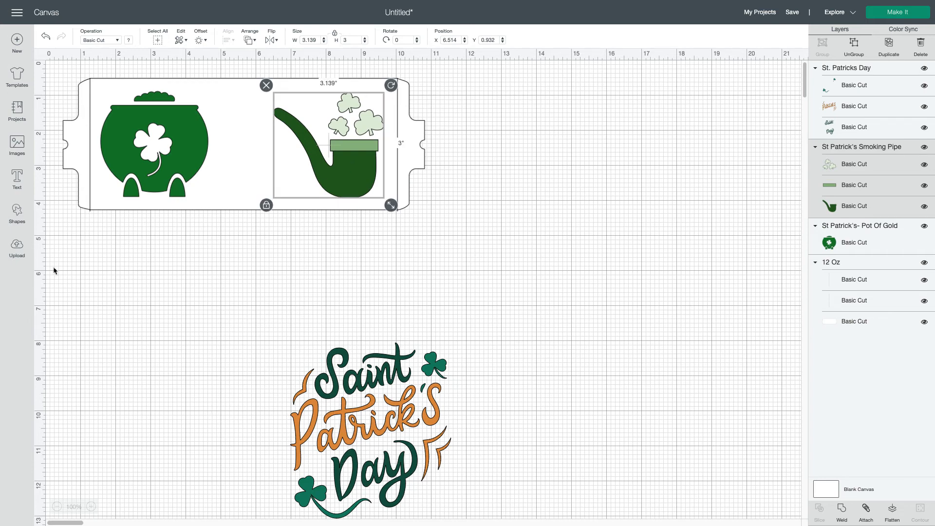
left_click(179, 250)
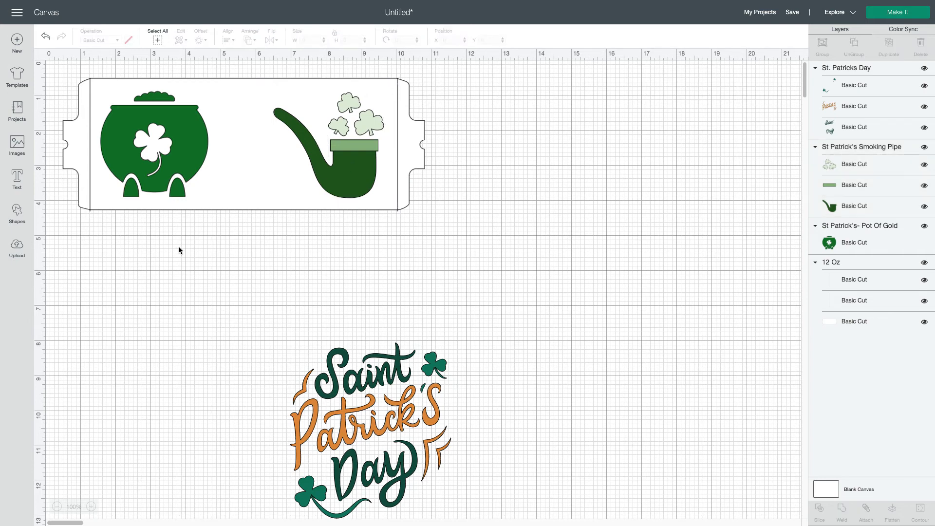
mouse_move(122, 88)
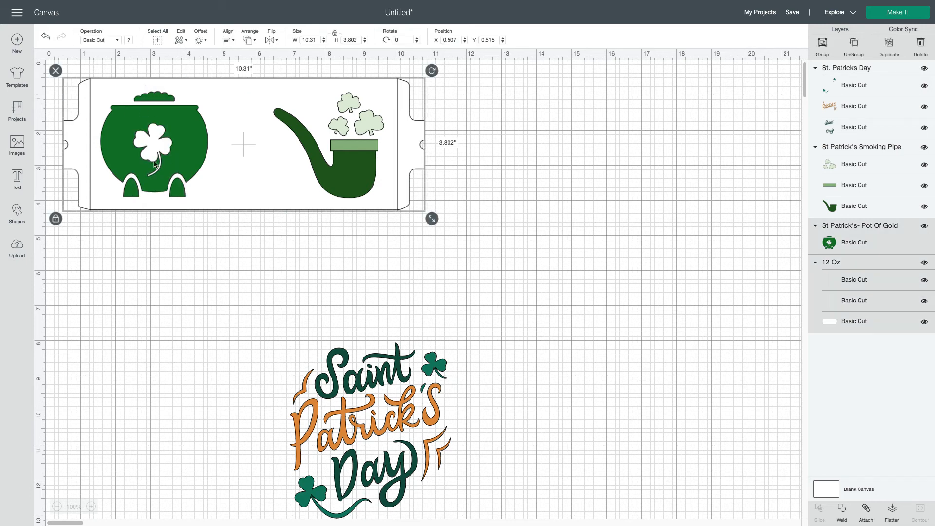
mouse_move(789, 225)
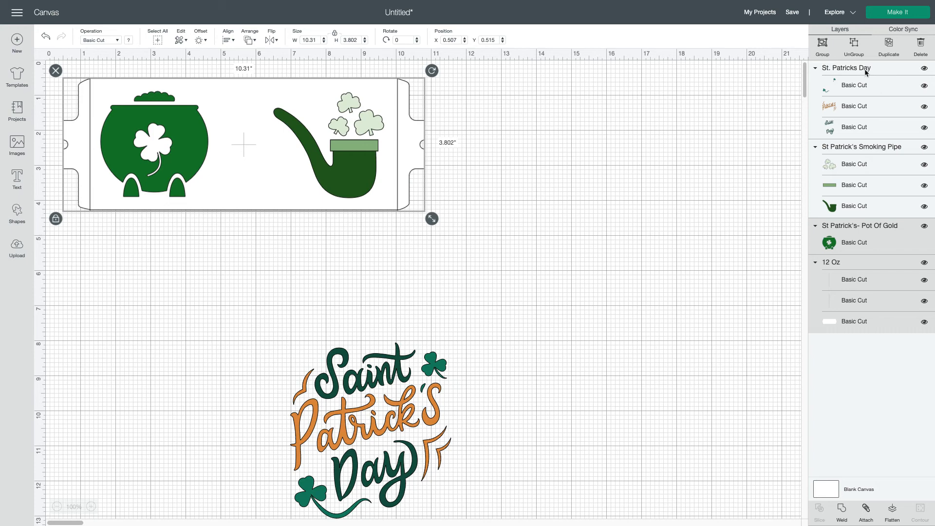
mouse_move(858, 299)
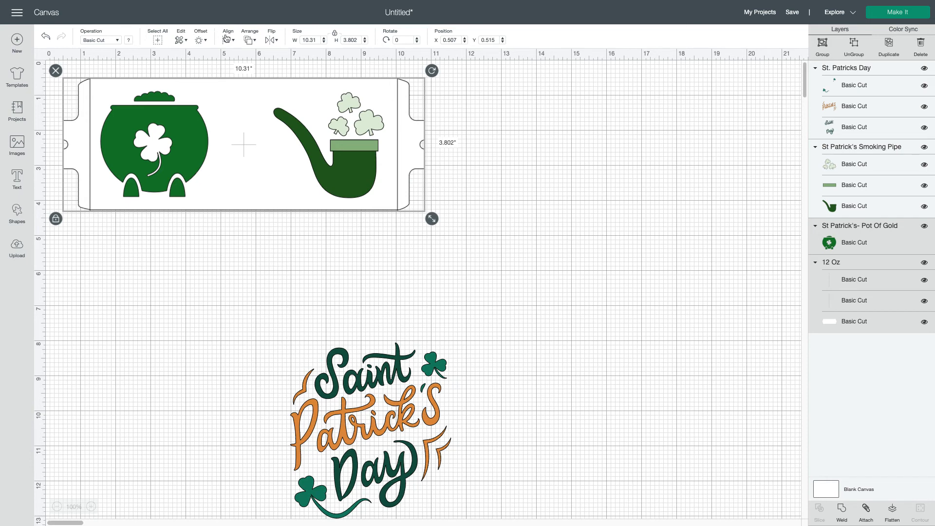
Align the template, pot of gold and clover pipe with Center Vertically, then deselect
left_click(228, 40)
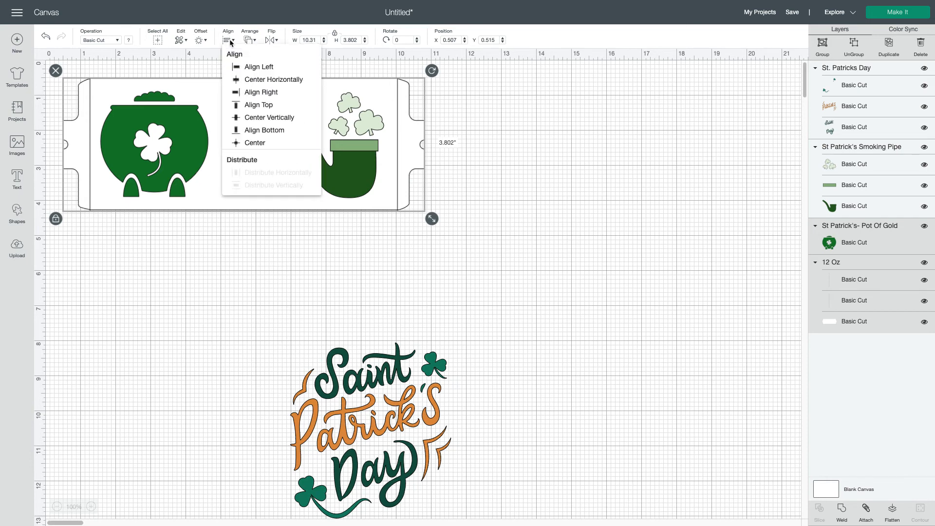
mouse_move(269, 117)
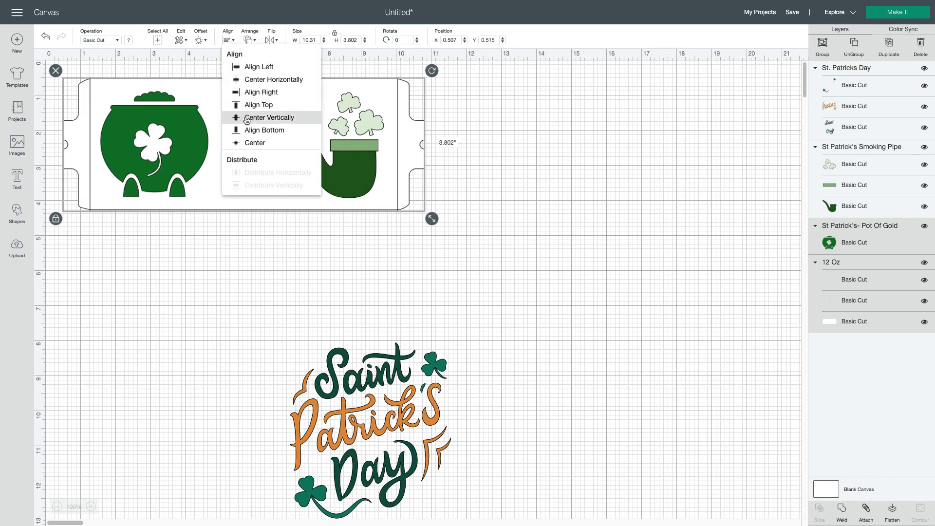
mouse_move(239, 122)
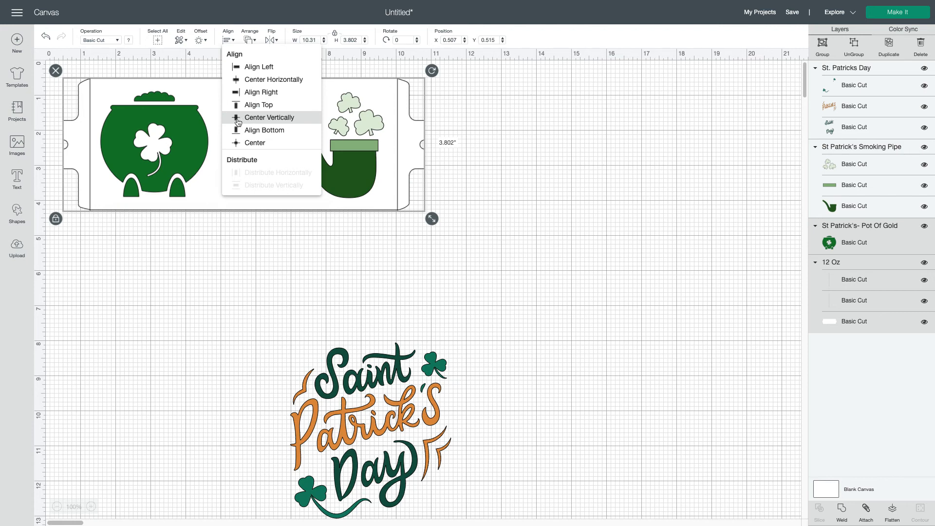
left_click(269, 117)
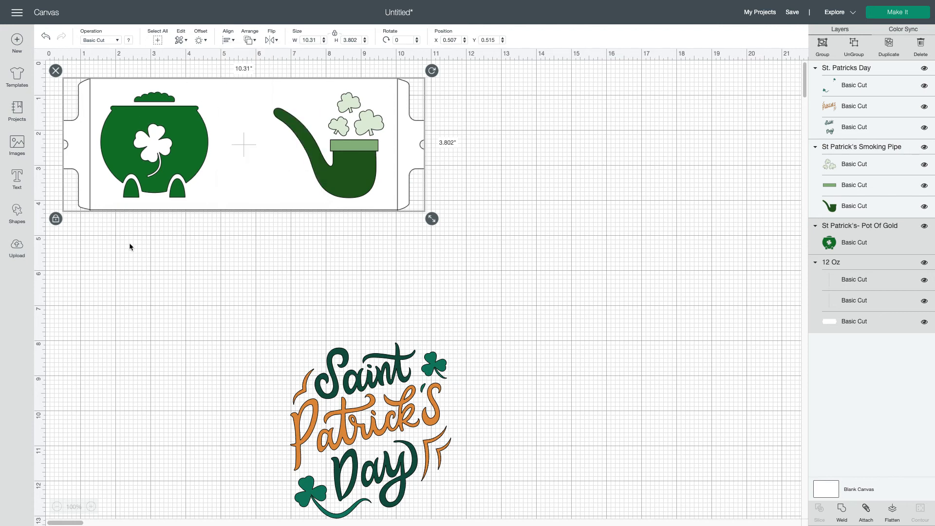
left_click(361, 253)
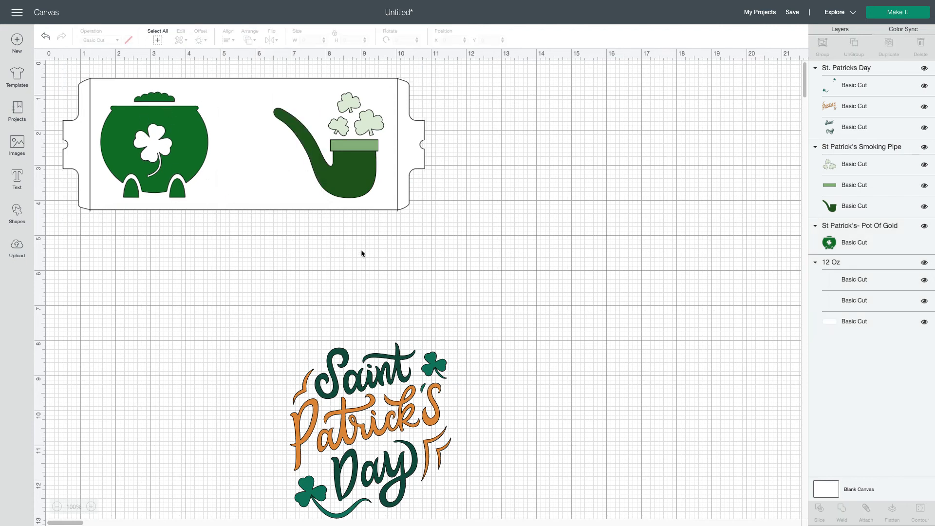
left_click(238, 144)
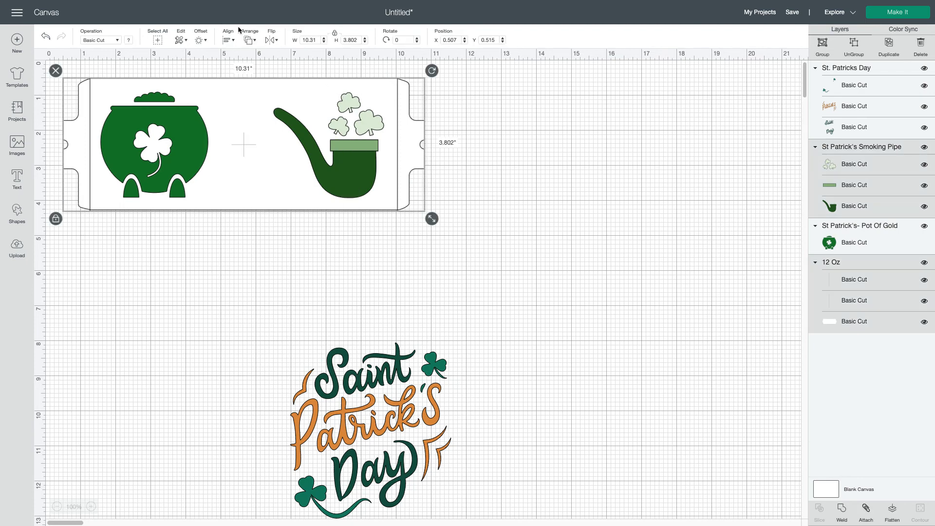
left_click(228, 39)
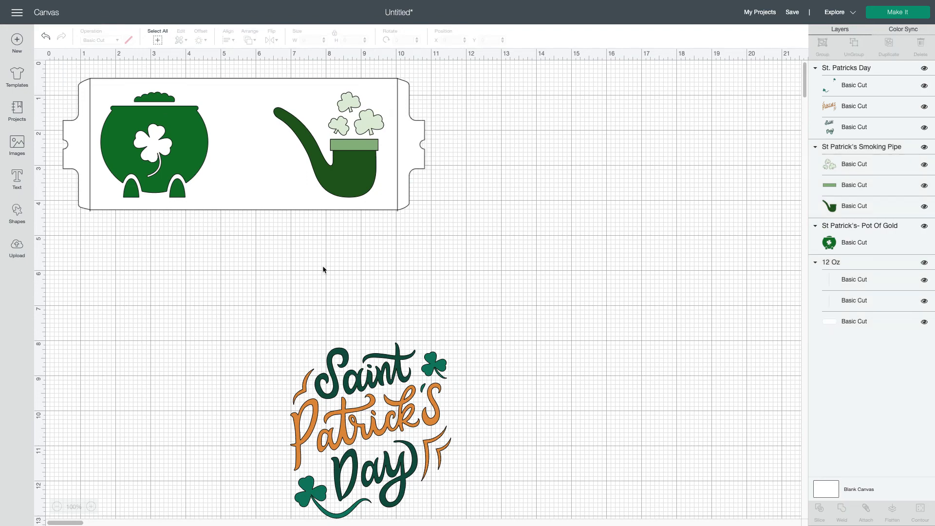
mouse_move(117, 70)
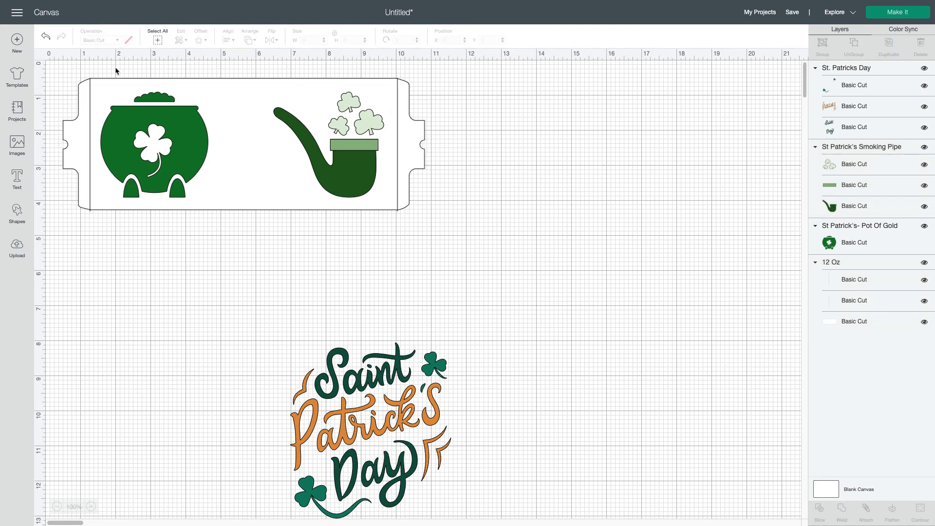
mouse_move(327, 429)
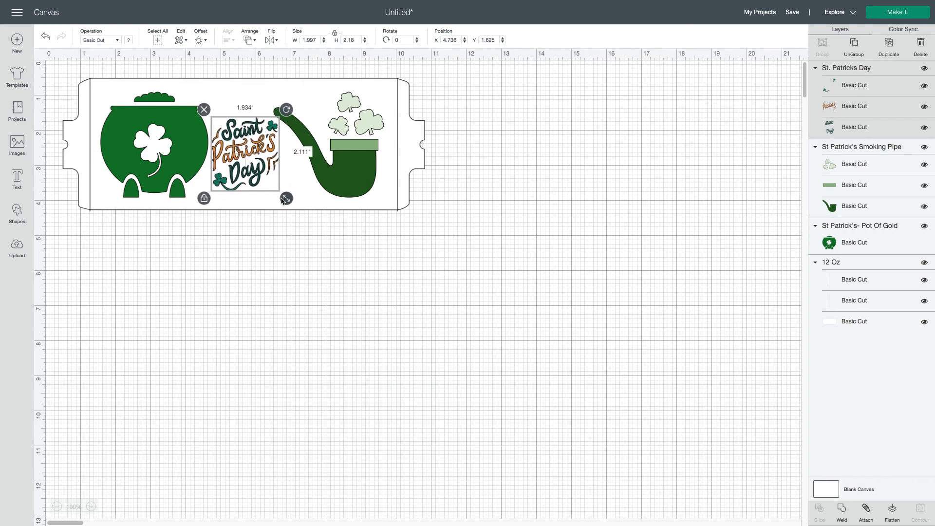
Shrink the lettering, place it between pot and pipe, and center it vertically
left_click_drag(286, 199, 275, 186)
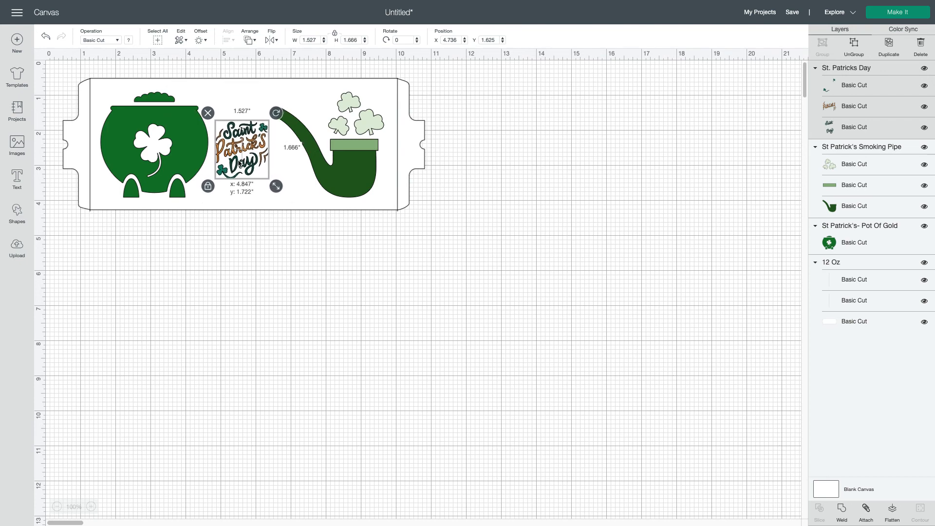
left_click_drag(242, 149, 240, 151)
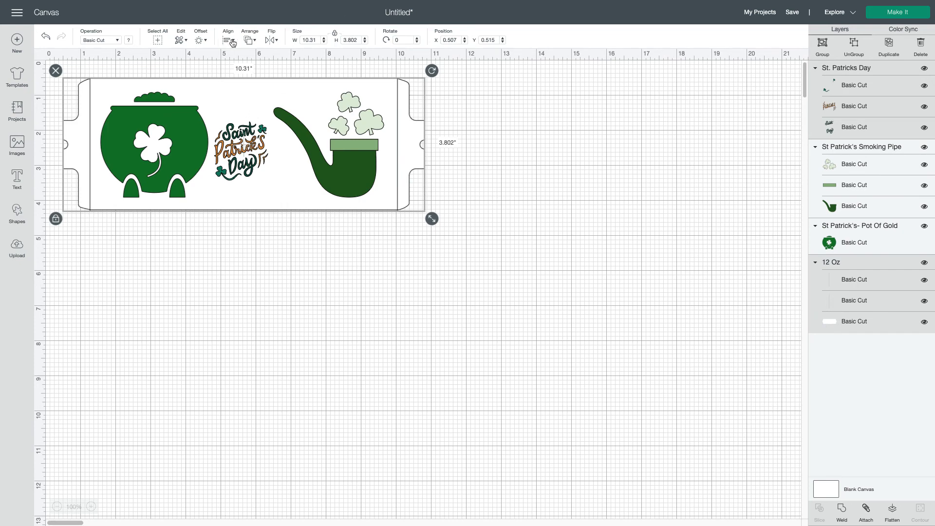
left_click(229, 39)
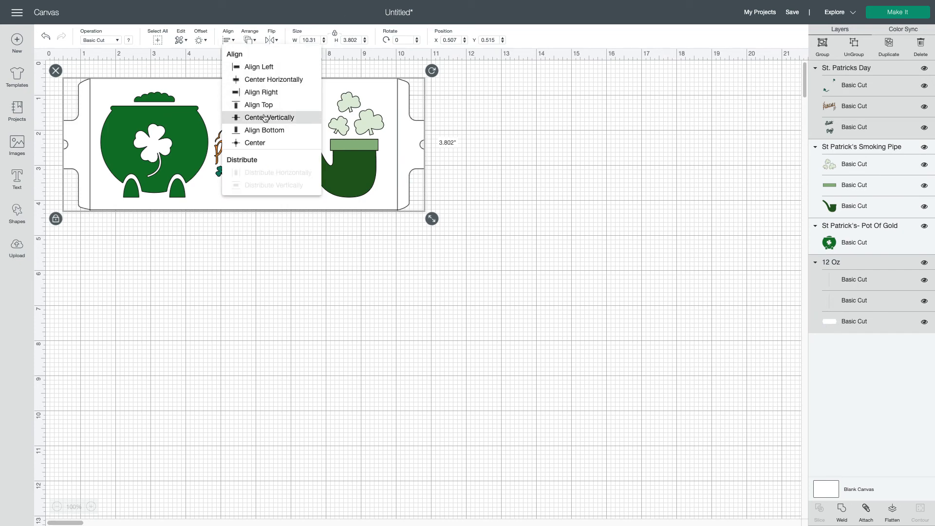
left_click(269, 117)
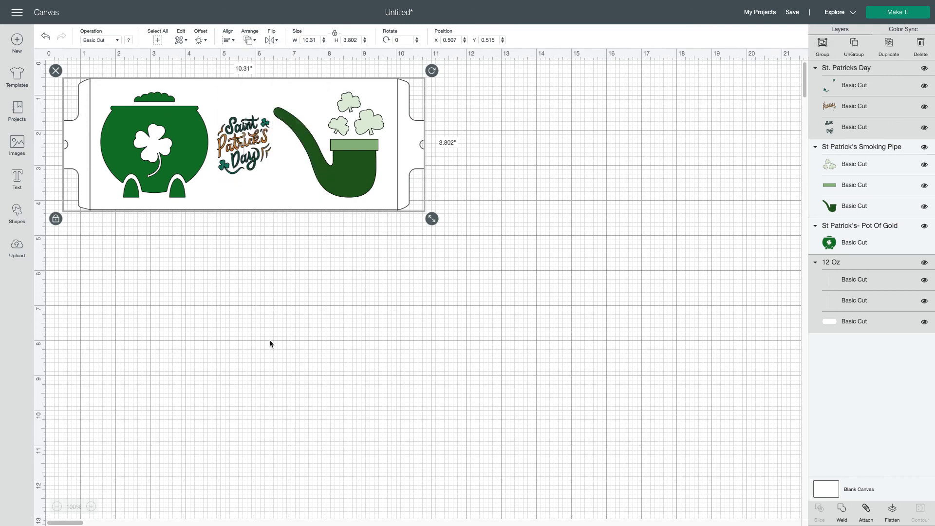
left_click(271, 344)
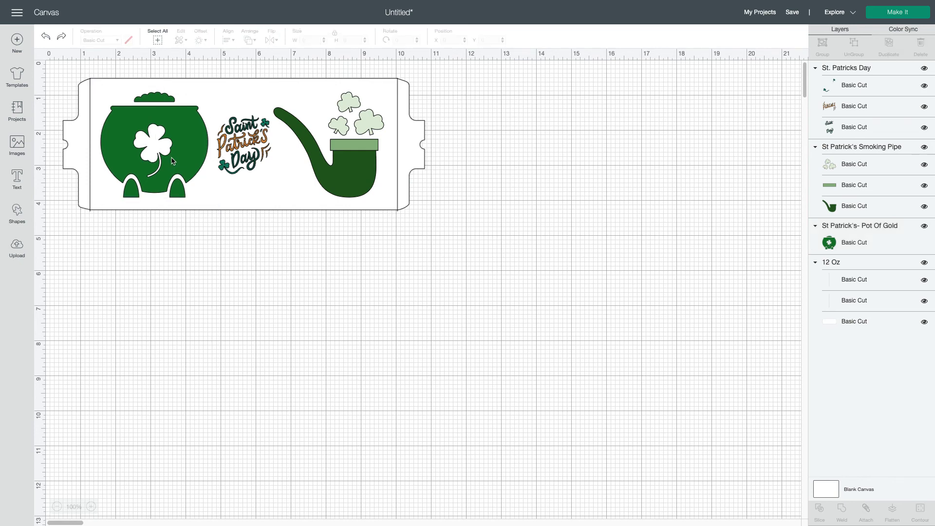
left_click(334, 149)
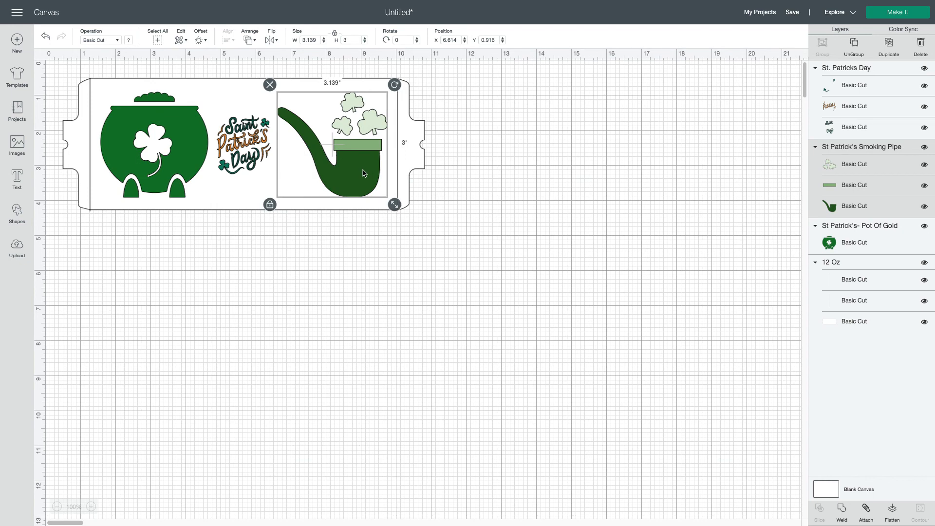
mouse_move(188, 159)
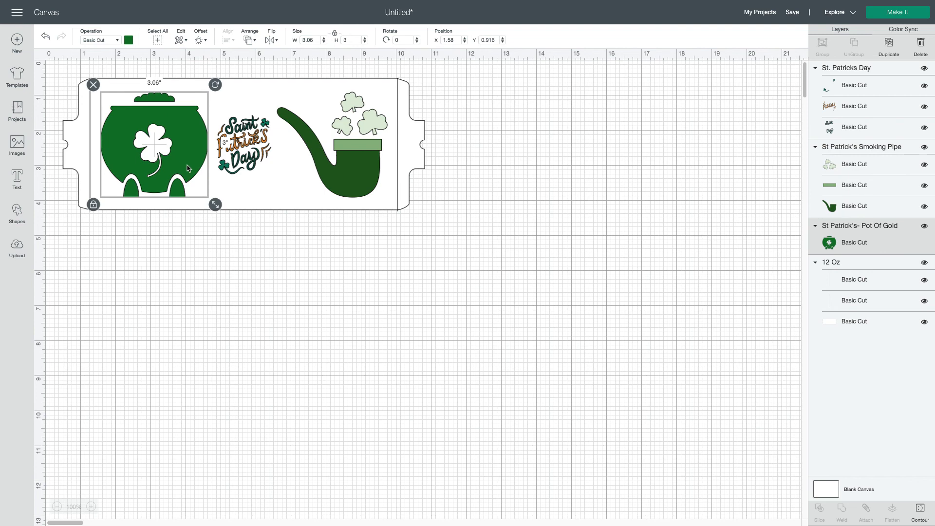
left_click(305, 249)
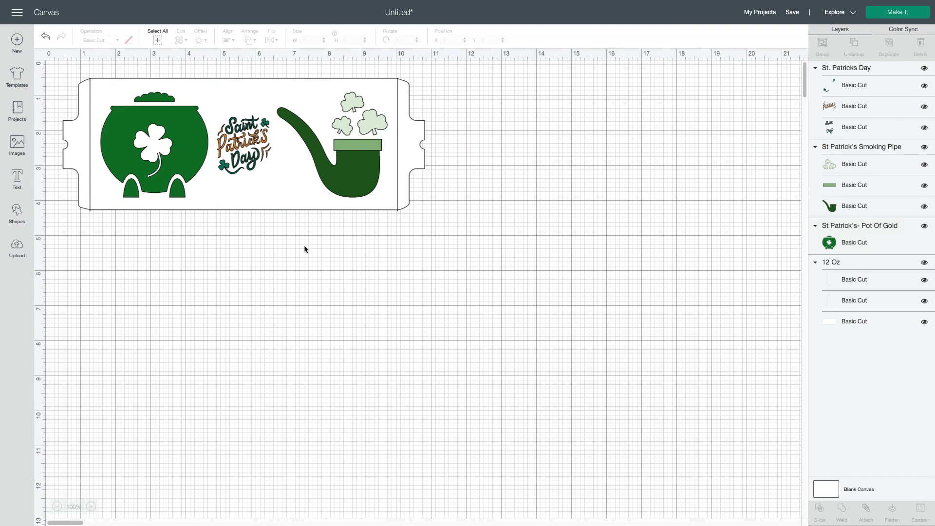
mouse_move(292, 247)
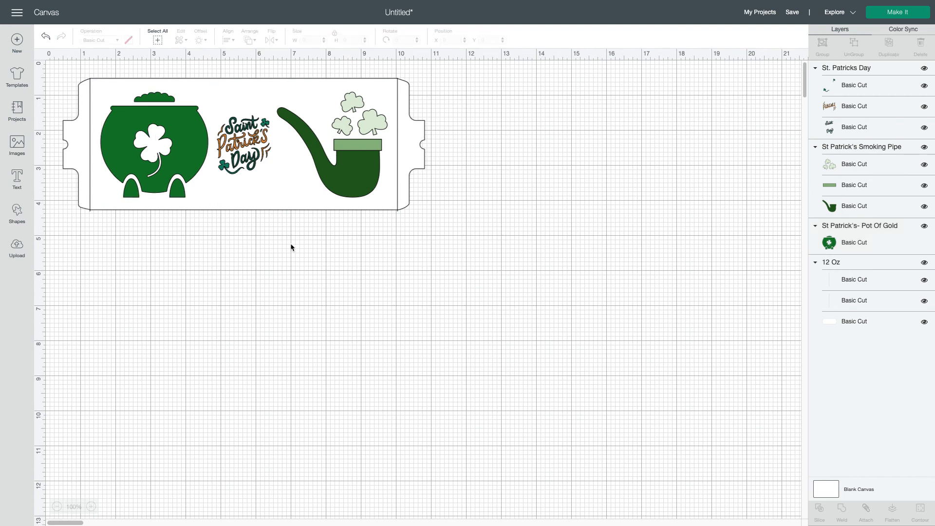